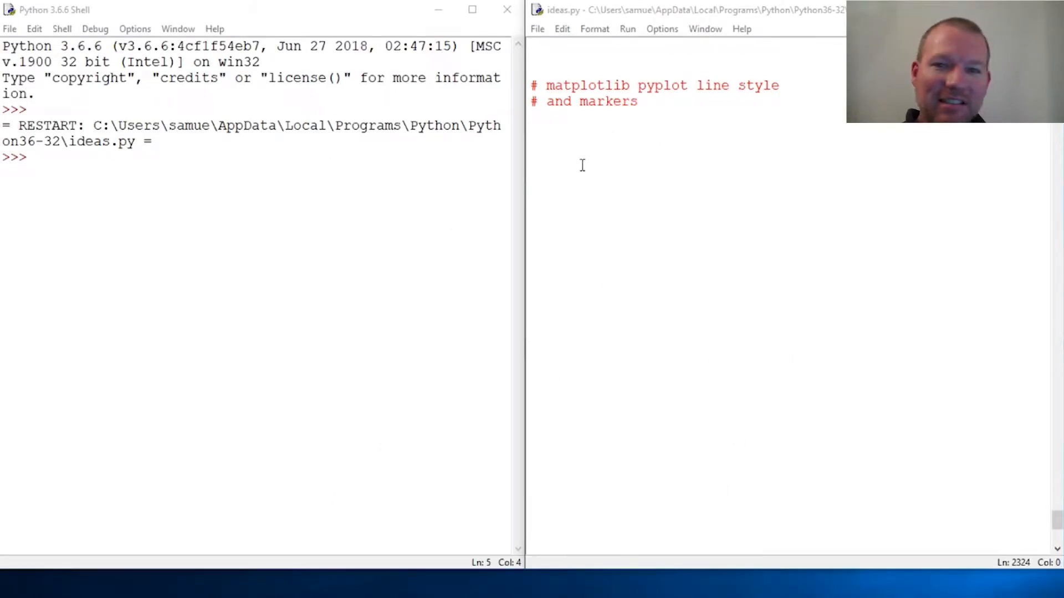
{"action": "mouse_move", "coordinate": [586, 101]}
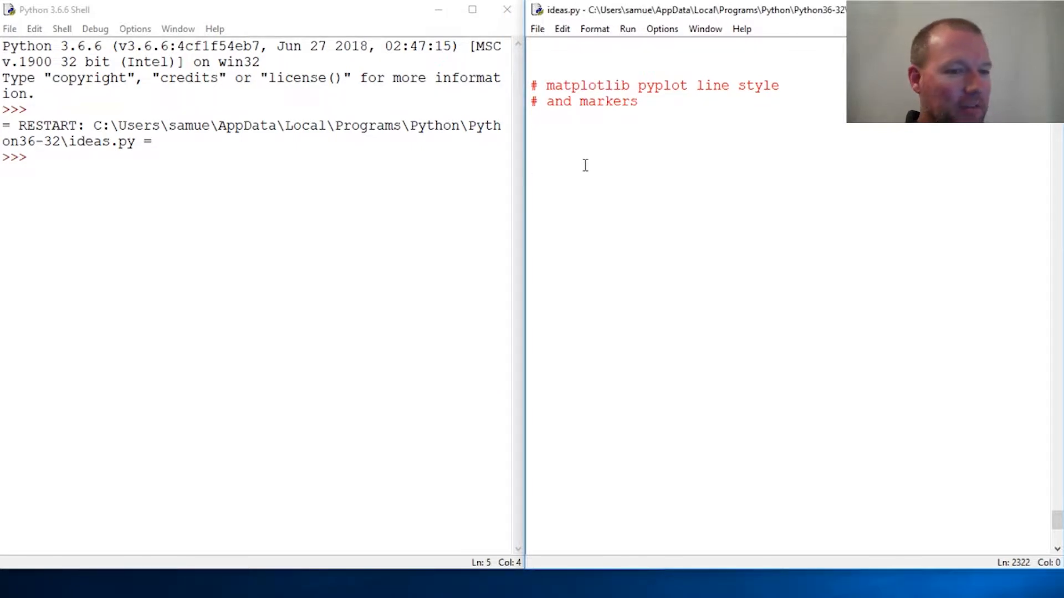
- Write 'from matplotlib import pyplot as plt' in ideas.py and start a run with F5
{"action": "double_click", "coordinate": [661, 86]}
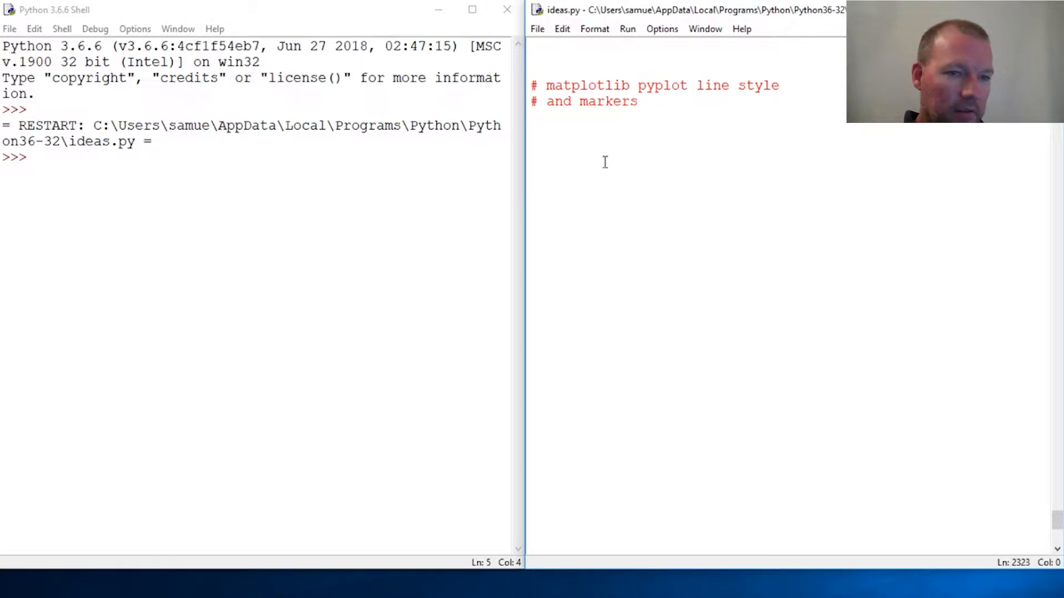
{"action": "type", "text": "fo"}
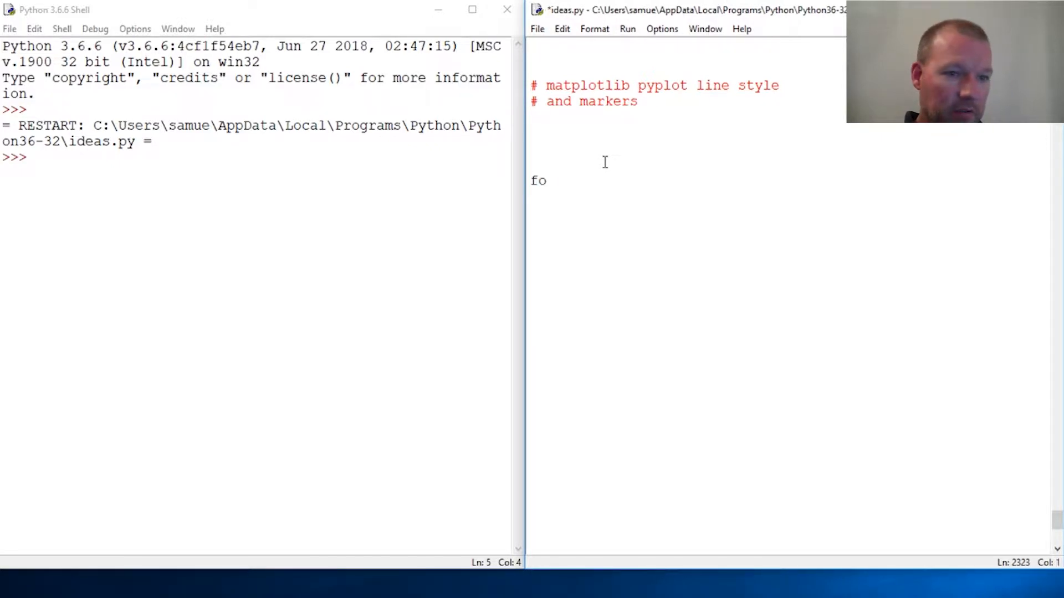
{"action": "key", "text": "Backspace"}
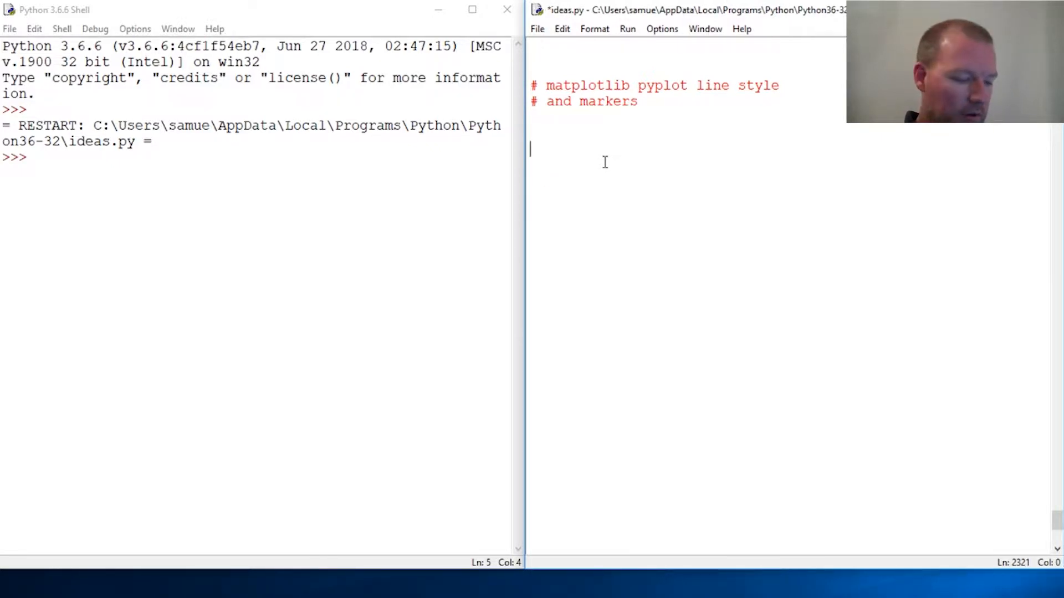
{"action": "type", "text": "from"}
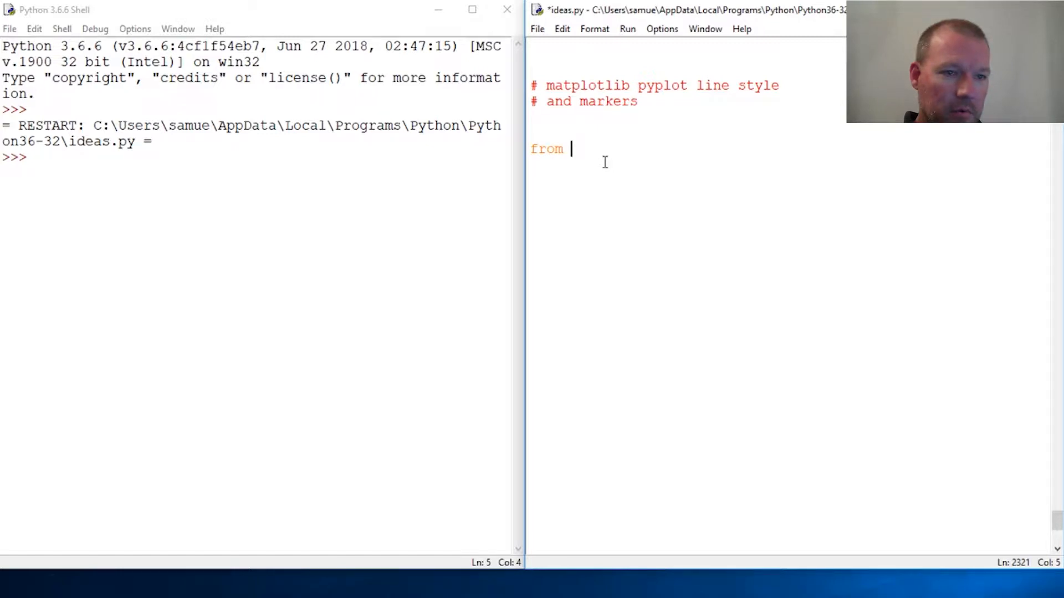
{"action": "type", "text": "matpl"}
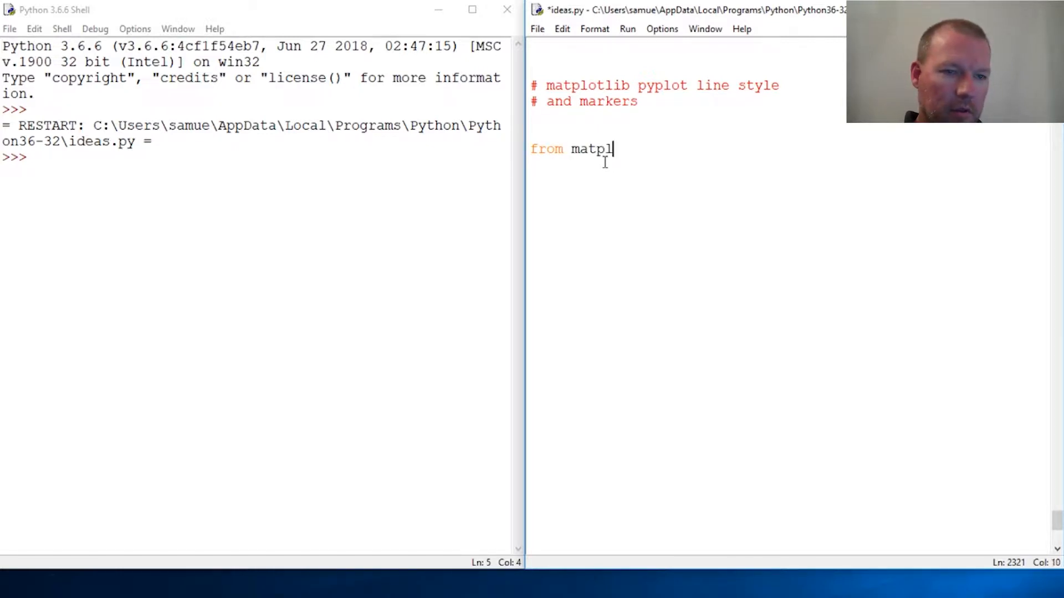
{"action": "type", "text": "otlib"}
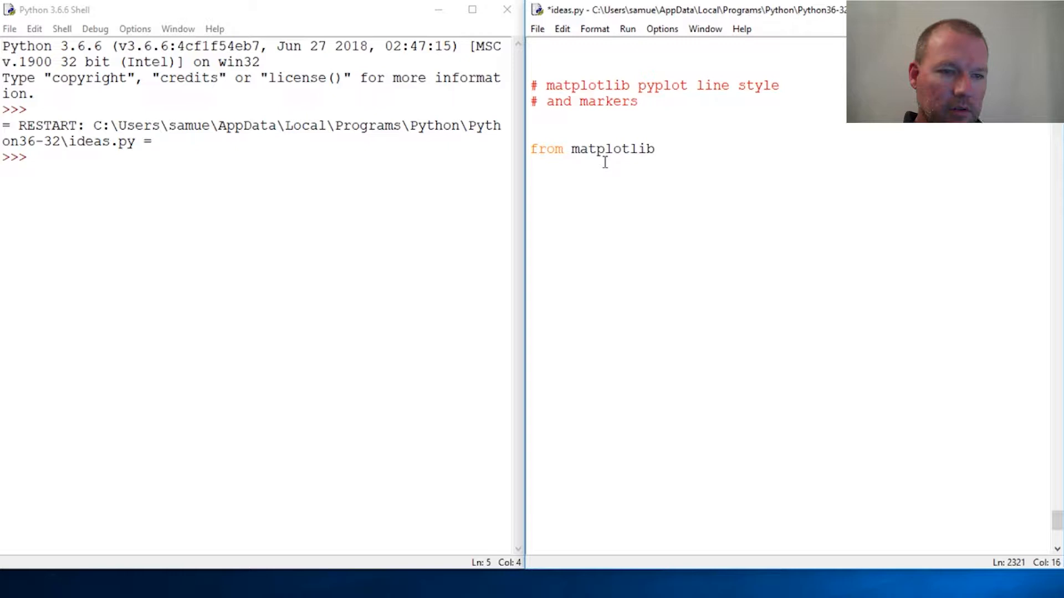
{"action": "type", "text": "import"}
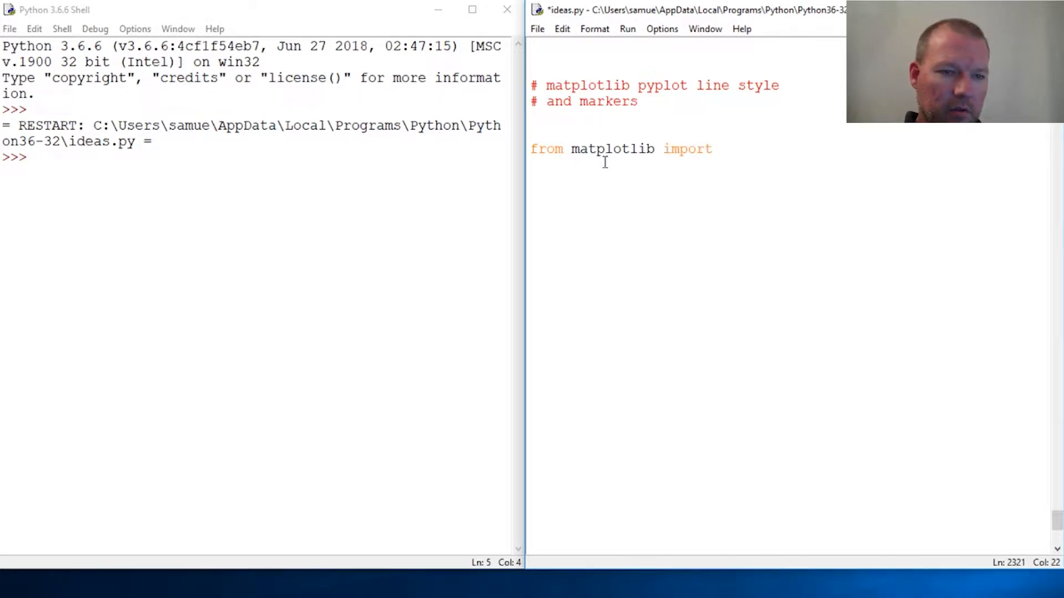
{"action": "type", "text": "pyplot as plt"}
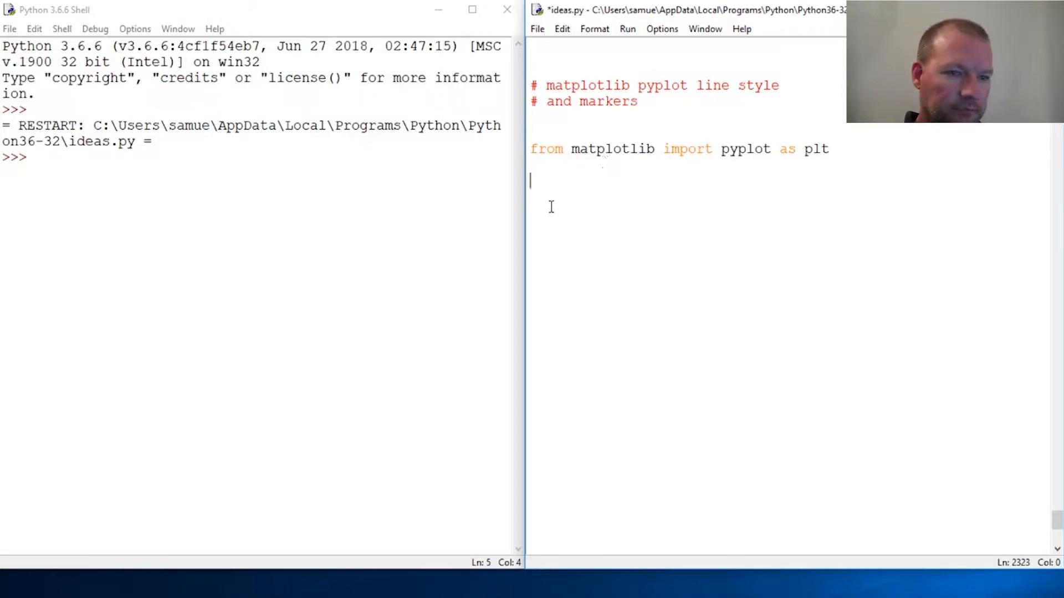
{"action": "key", "text": "F5"}
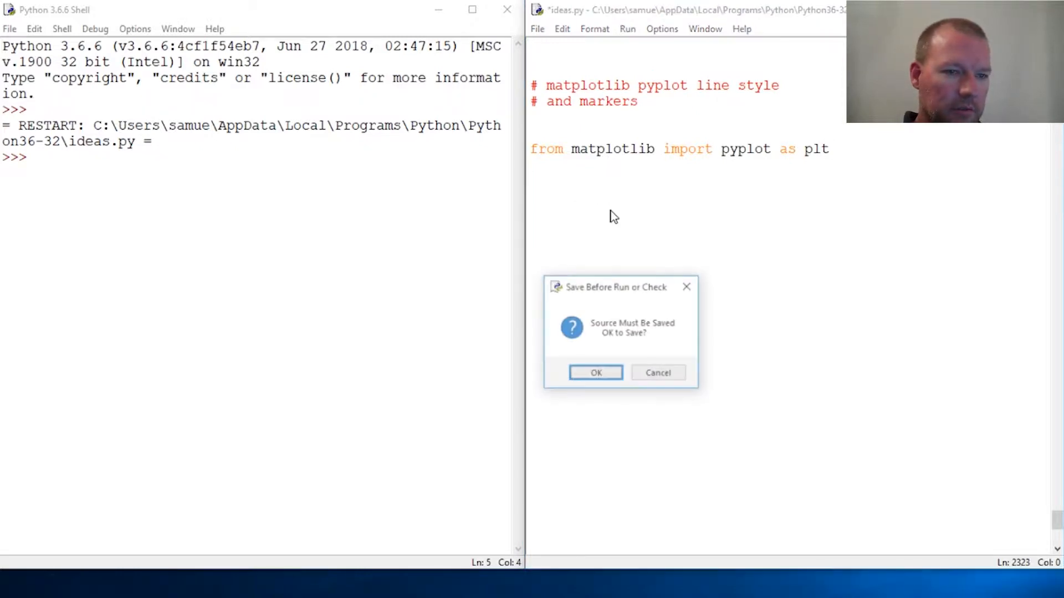
- Confirm the save so ideas.py runs, then show help(plt.plot) in the Shell
{"action": "left_click", "coordinate": [596, 373]}
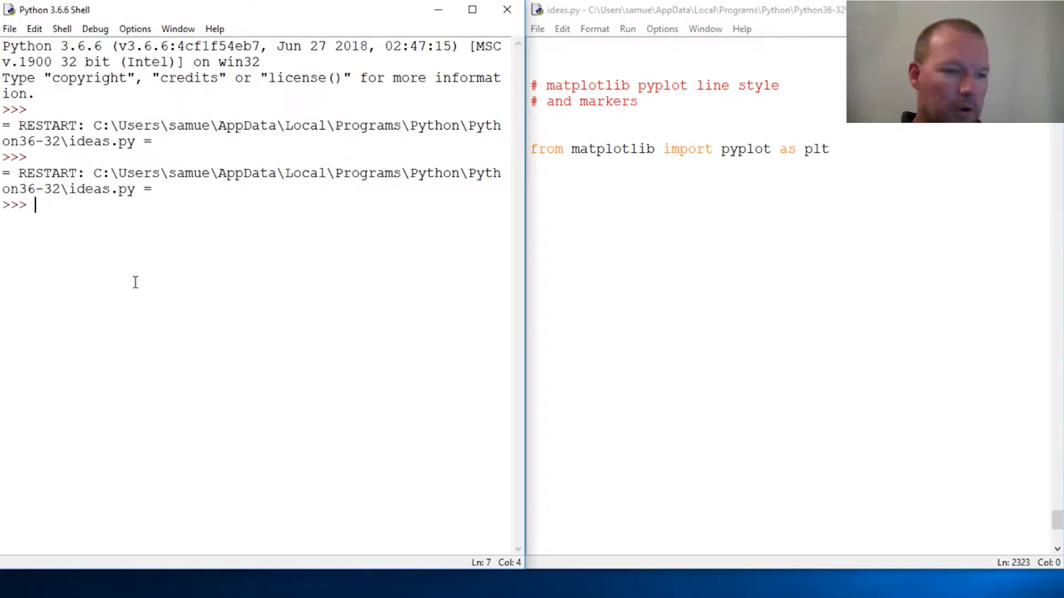
{"action": "type", "text": "help("}
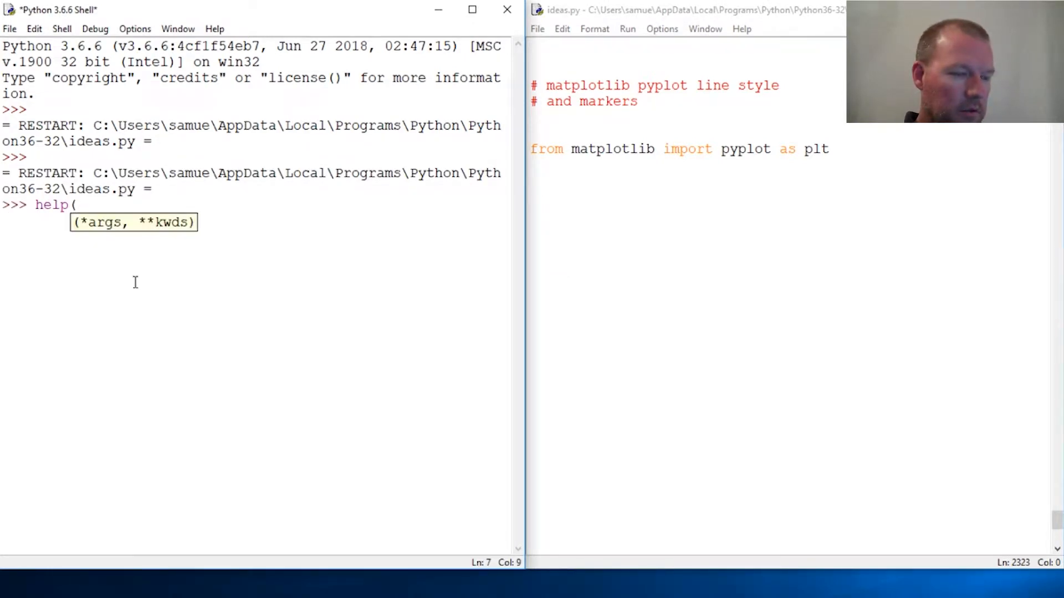
{"action": "type", "text": "pl"}
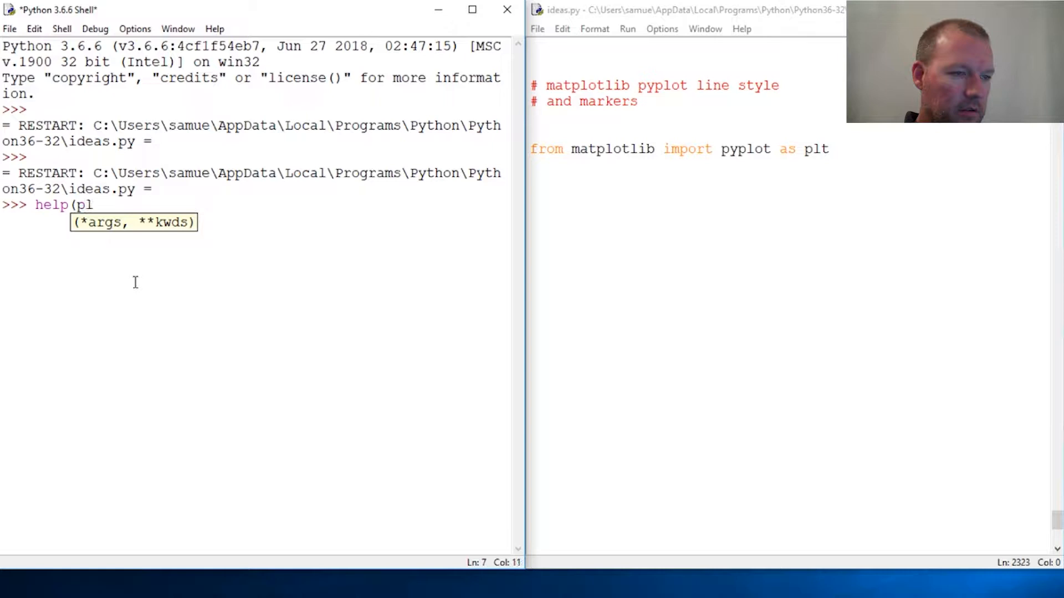
{"action": "type", "text": "t.plot"}
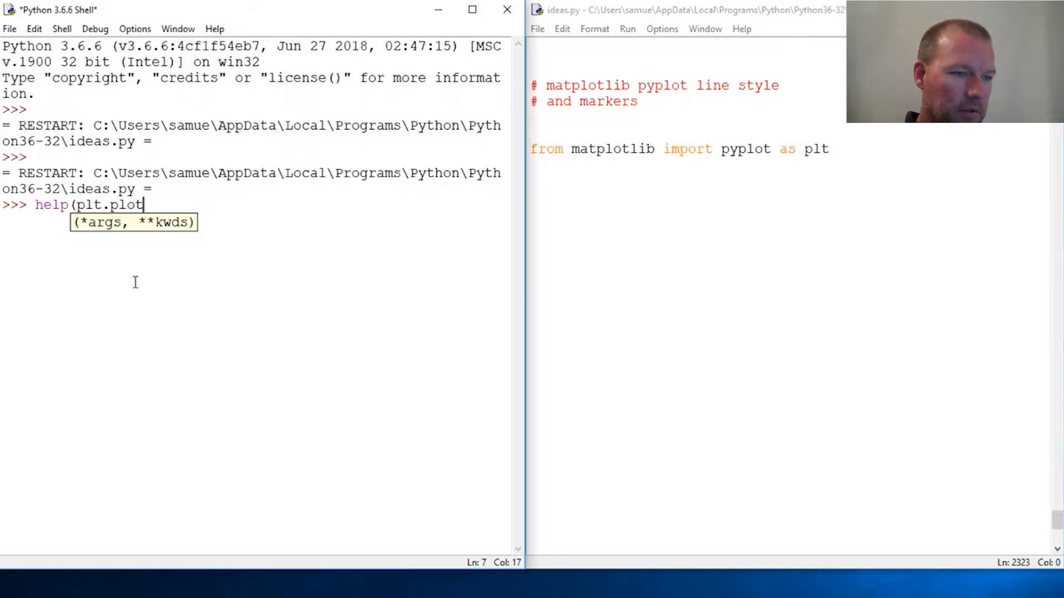
{"action": "key", "text": "Return"}
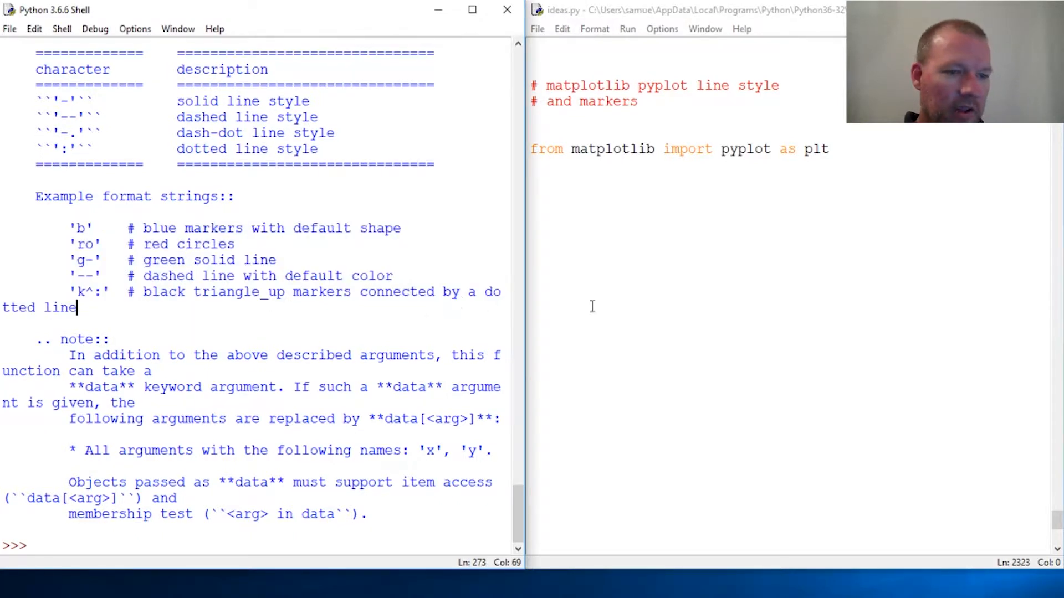
{"action": "mouse_move", "coordinate": [610, 295]}
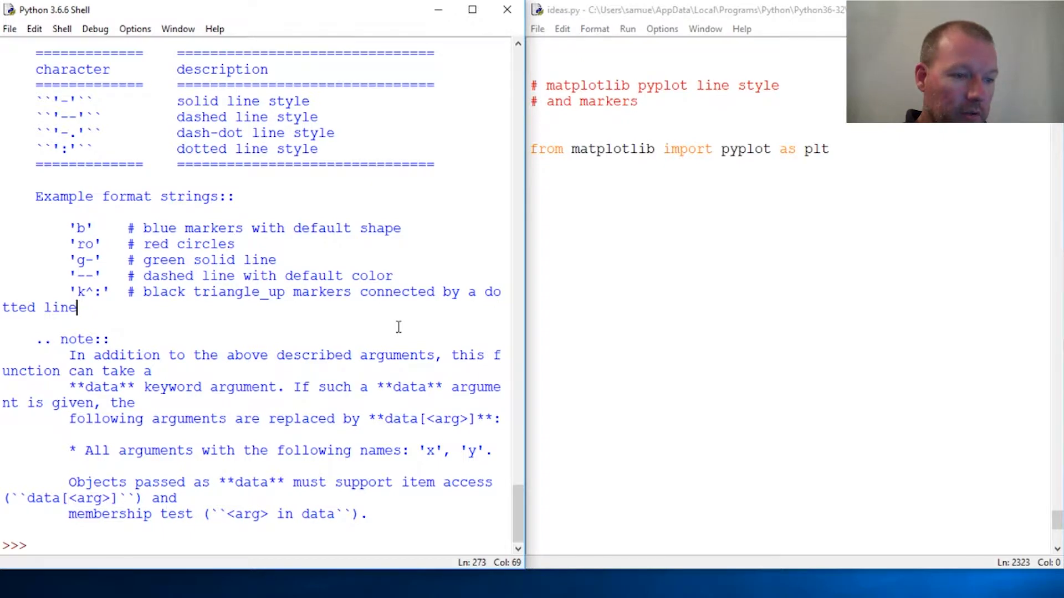
{"action": "scroll", "scroll_direction": "up", "scroll_amount": 3}
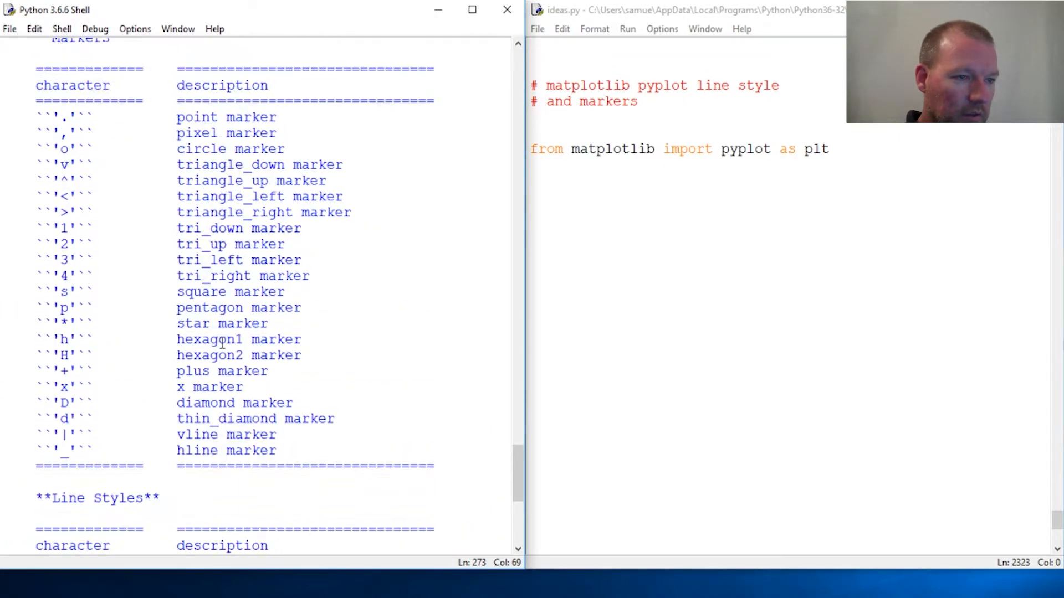
{"action": "scroll", "scroll_direction": "up", "scroll_amount": 3}
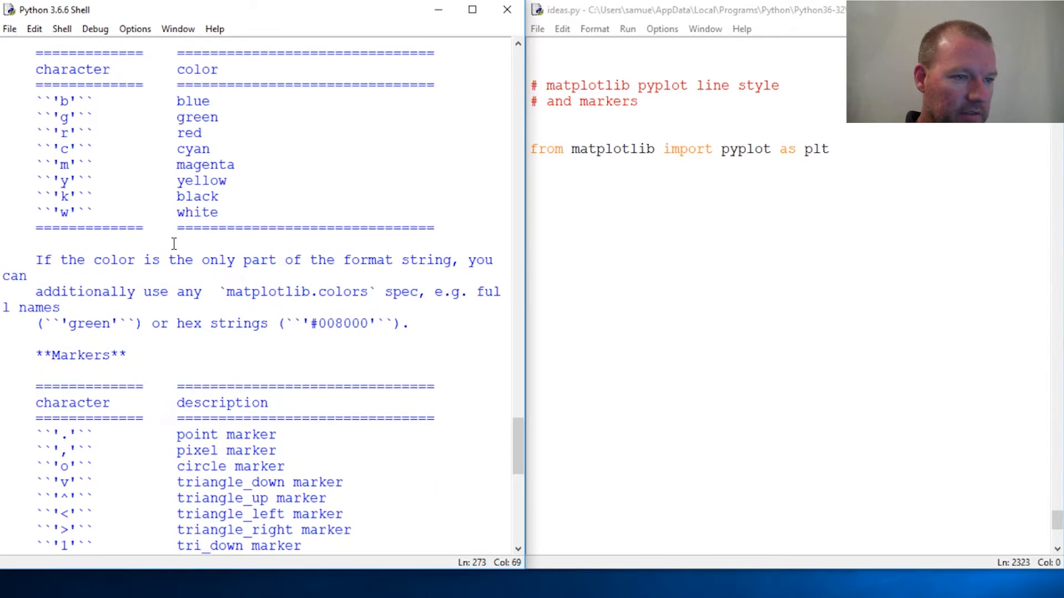
{"action": "scroll", "scroll_direction": "up", "scroll_amount": 3}
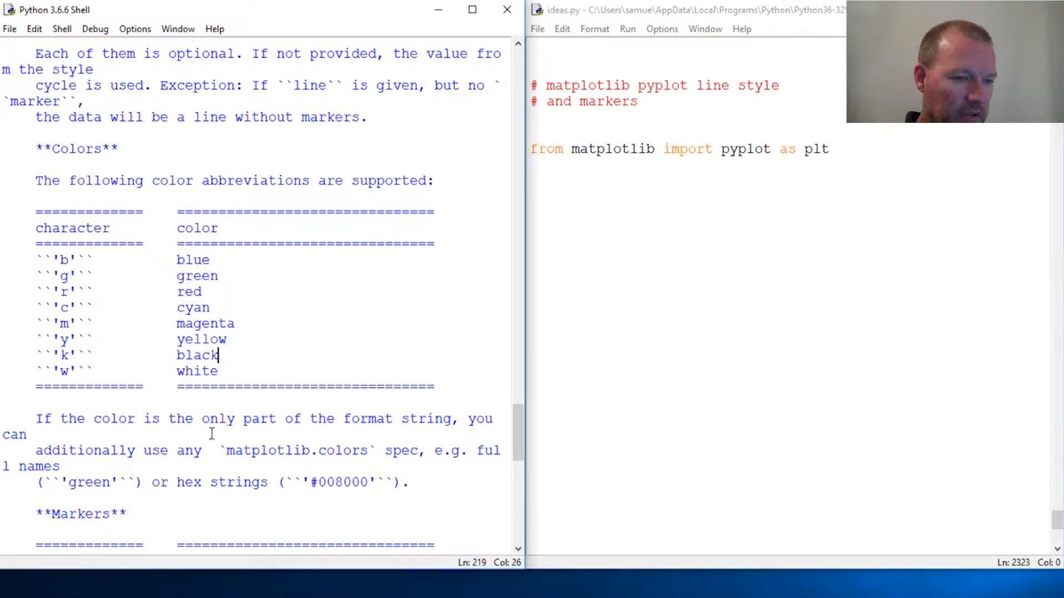
{"action": "scroll", "scroll_direction": "down", "scroll_amount": 3}
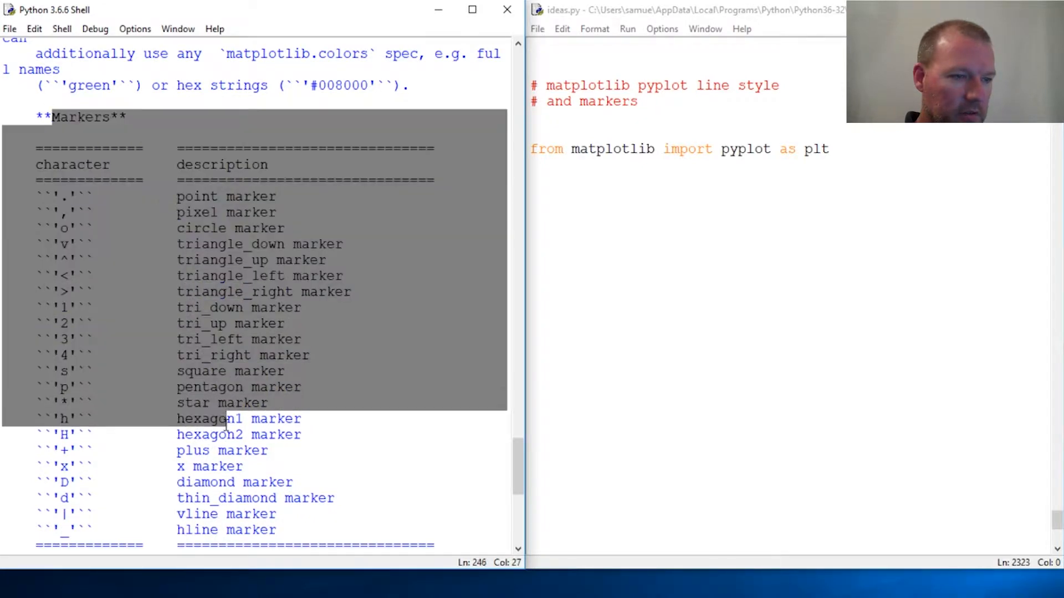
{"action": "scroll", "scroll_direction": "down", "scroll_amount": 3}
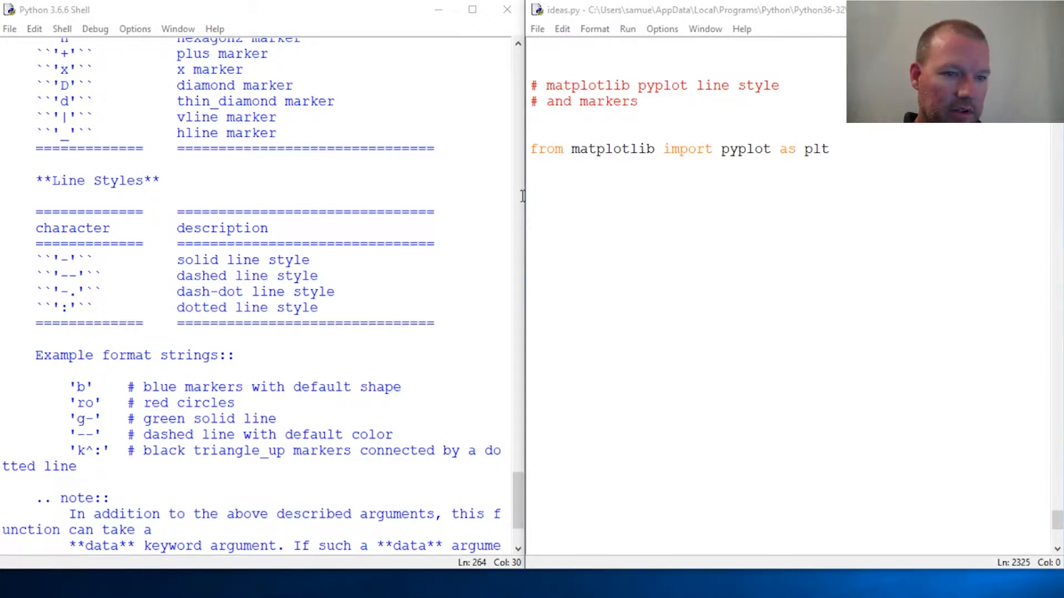
- Add plt.figure(1, figsize=(8,6)), drop the 'rs' format string from plt.plot, and rerun
{"action": "type", "text": "plt.figure(1,figsize = (8,6))"}
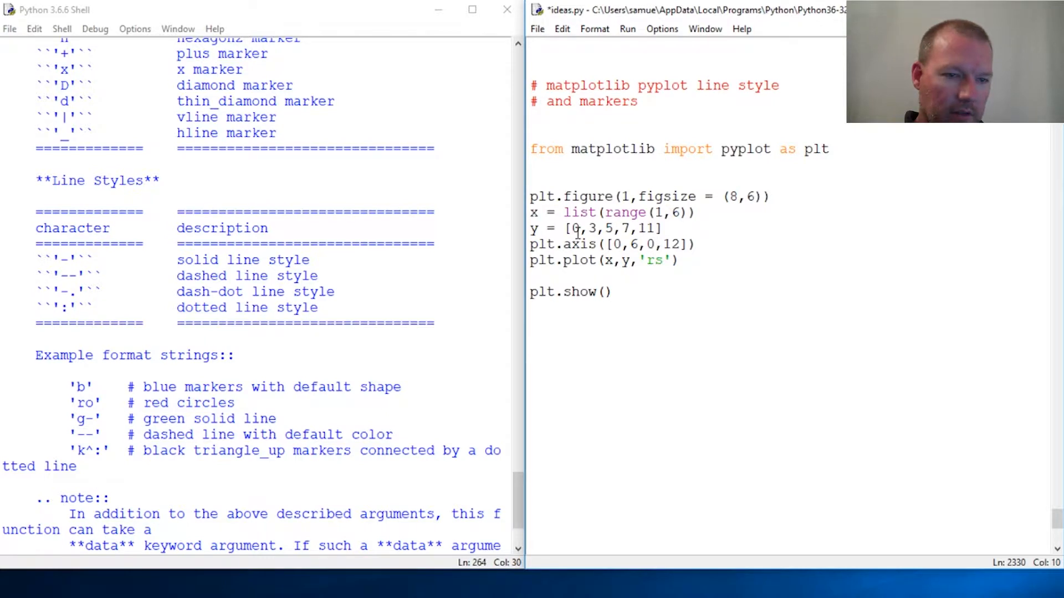
{"action": "left_click", "coordinate": [672, 261]}
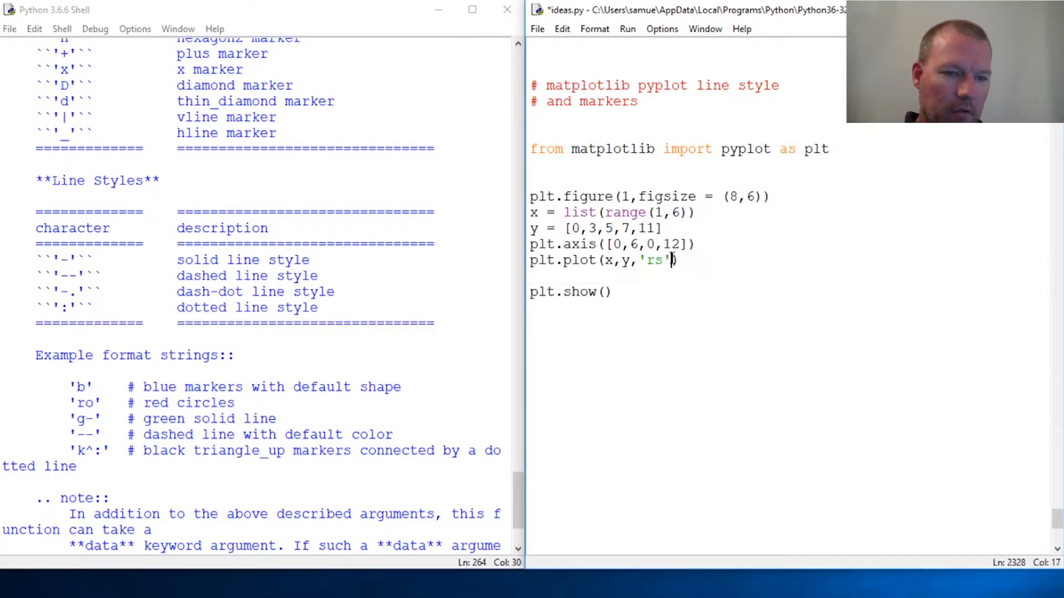
{"action": "key", "text": "BackSpace"}
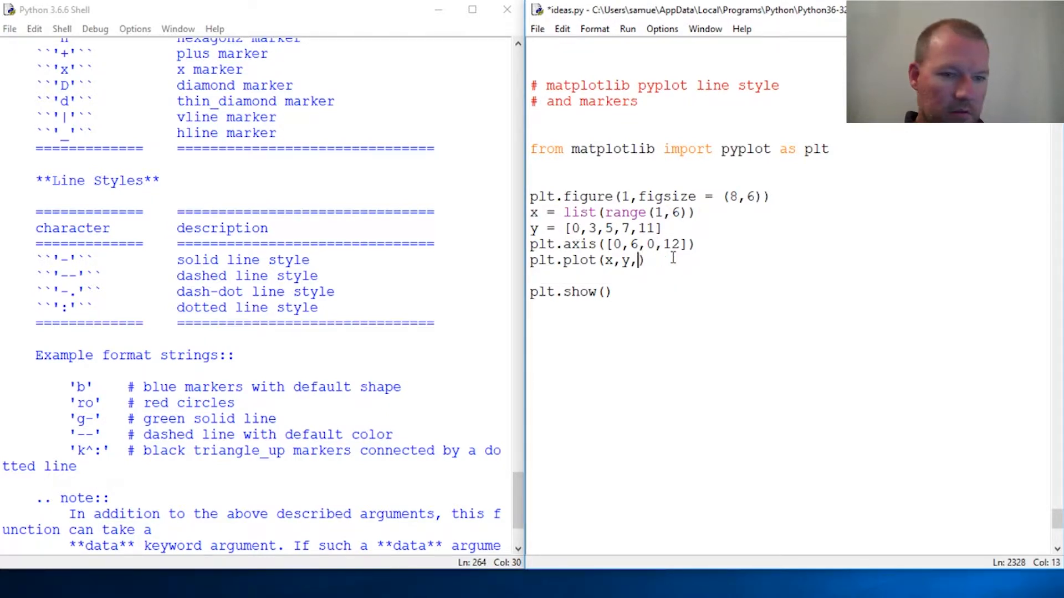
{"action": "key", "text": "F5"}
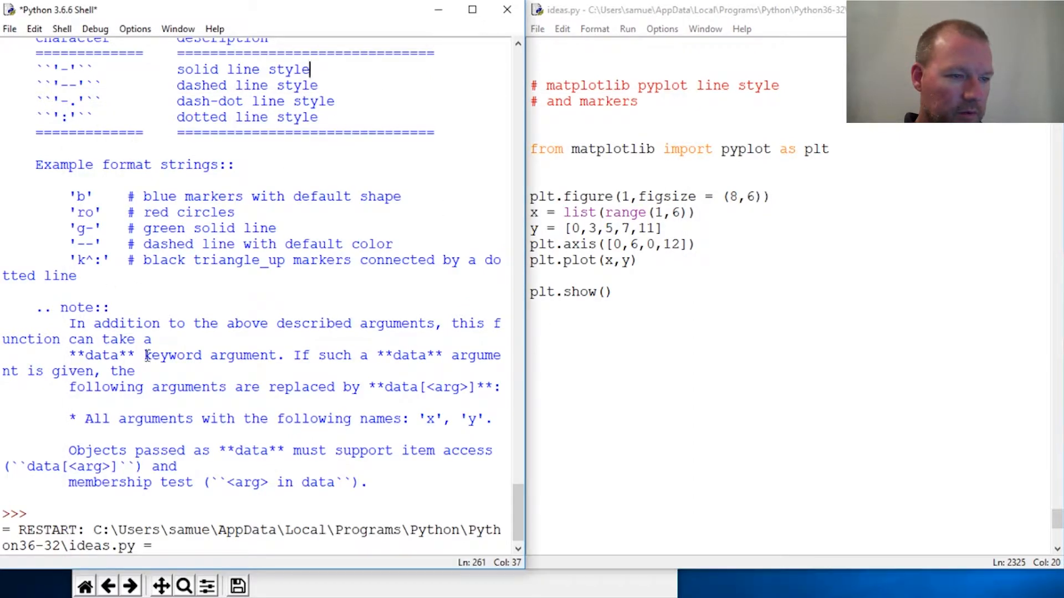
{"action": "mouse_move", "coordinate": [169, 438]}
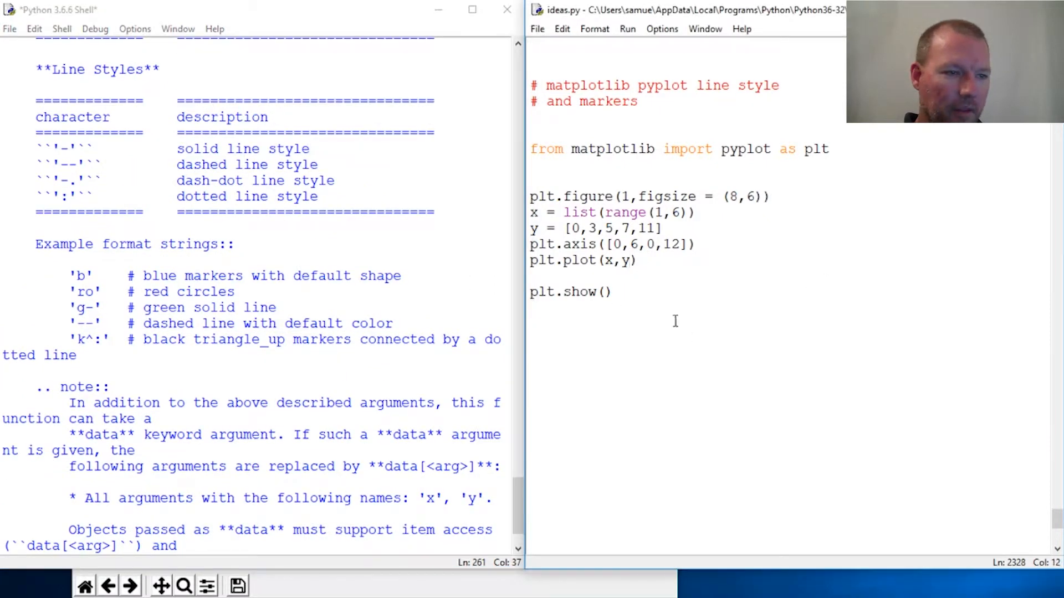
{"action": "scroll", "scroll_direction": "down", "scroll_amount": 3}
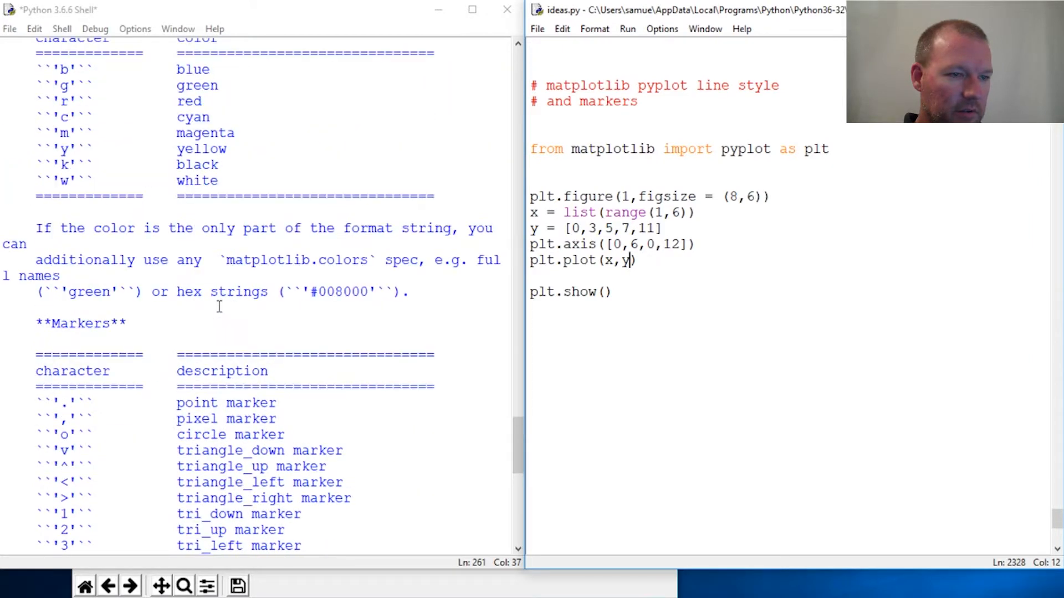
{"action": "scroll", "scroll_direction": "up", "scroll_amount": 3}
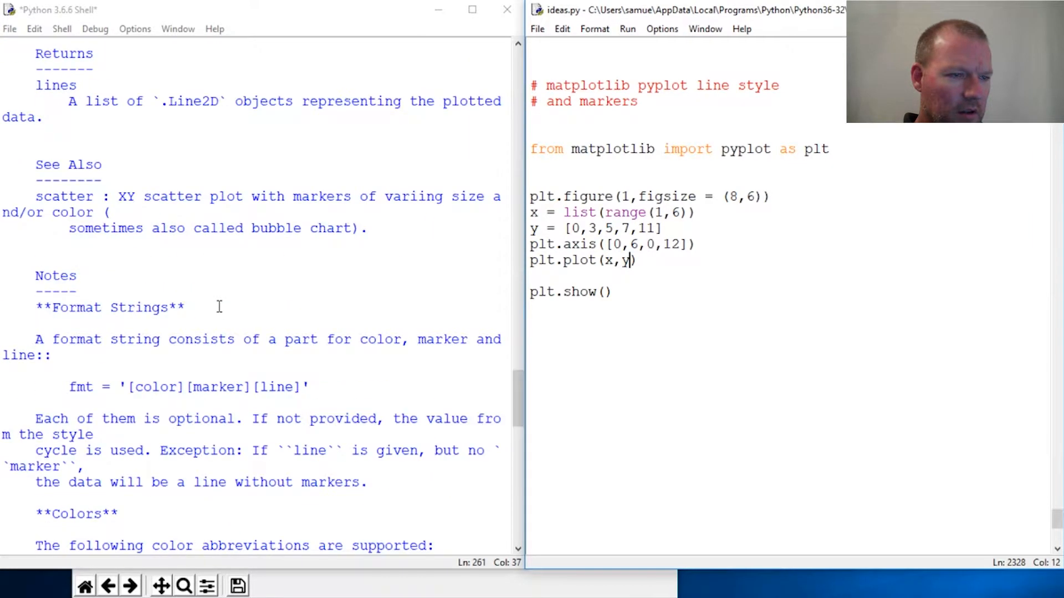
{"action": "scroll", "scroll_direction": "up", "scroll_amount": 3}
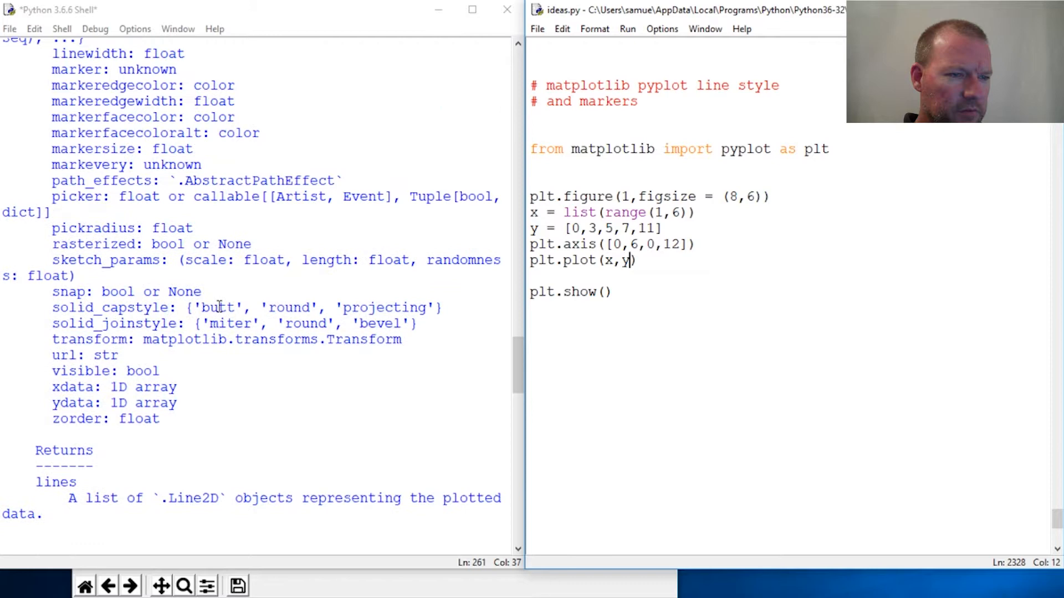
{"action": "scroll", "scroll_direction": "up", "scroll_amount": 3}
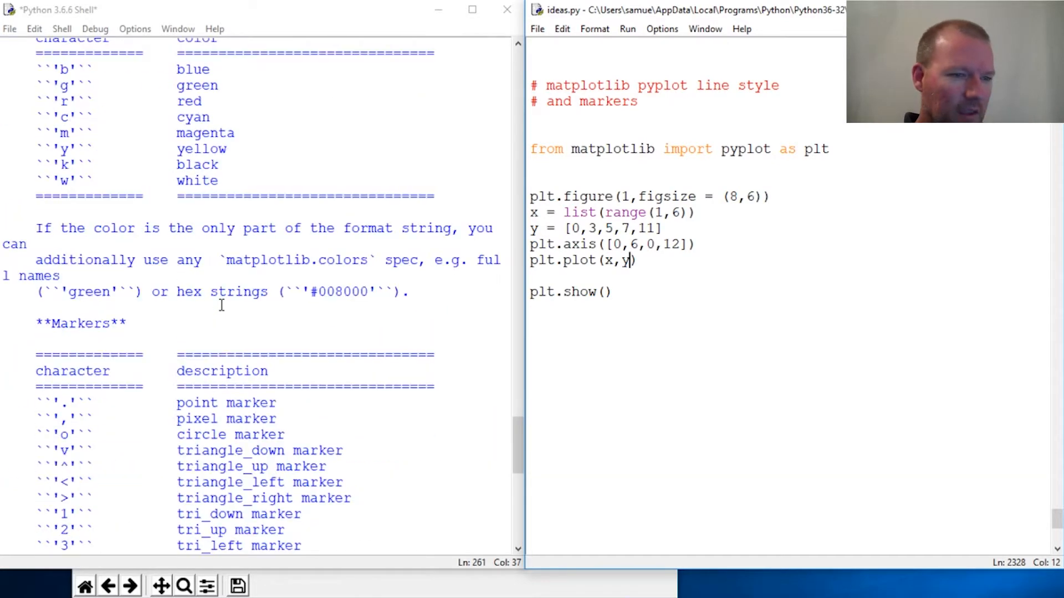
{"action": "scroll", "scroll_direction": "down", "scroll_amount": 3}
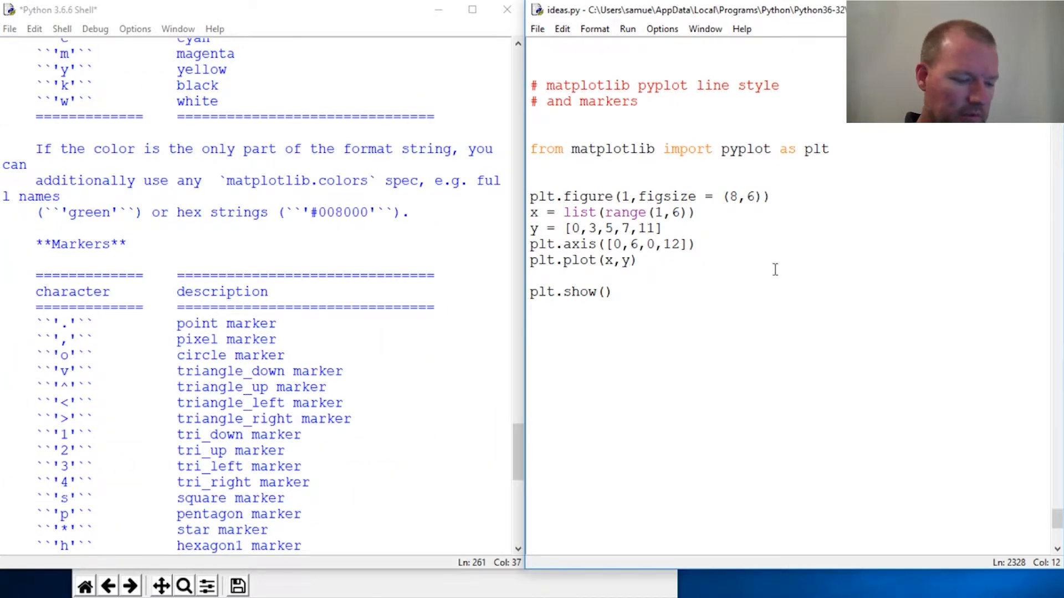
- Plot with format string 'ro', inspect the red circles, then close Figure 1
{"action": "type", "text": ",'r'"}
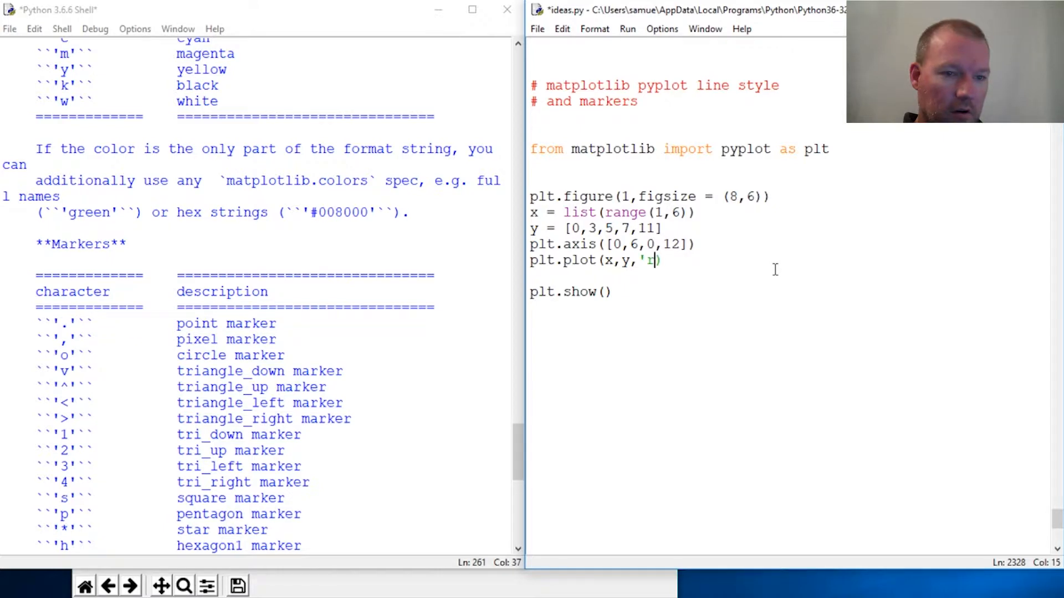
{"action": "type", "text": "o'"}
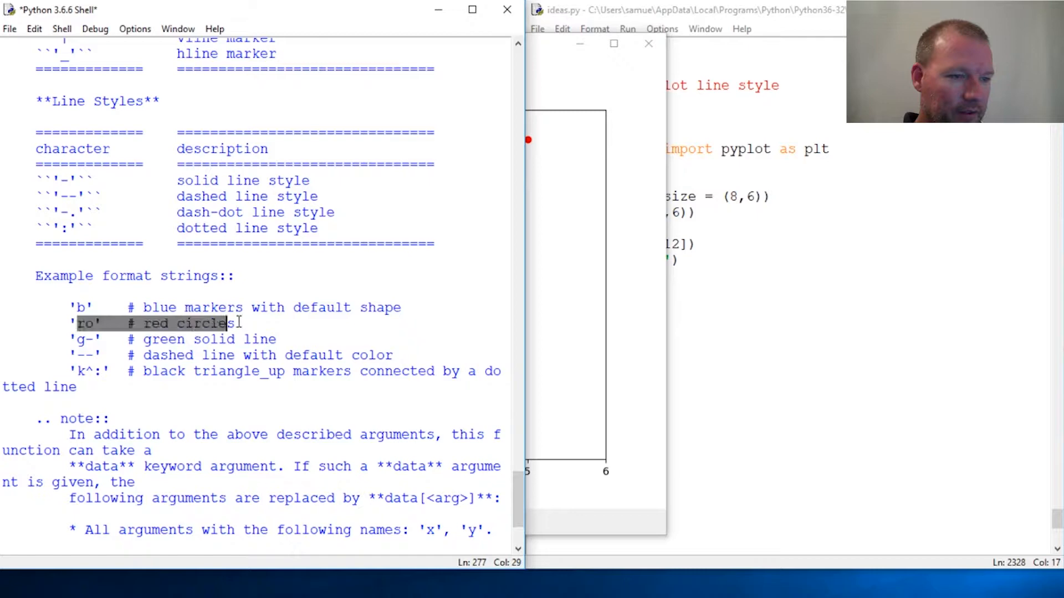
{"action": "scroll", "scroll_direction": "up", "scroll_amount": 3}
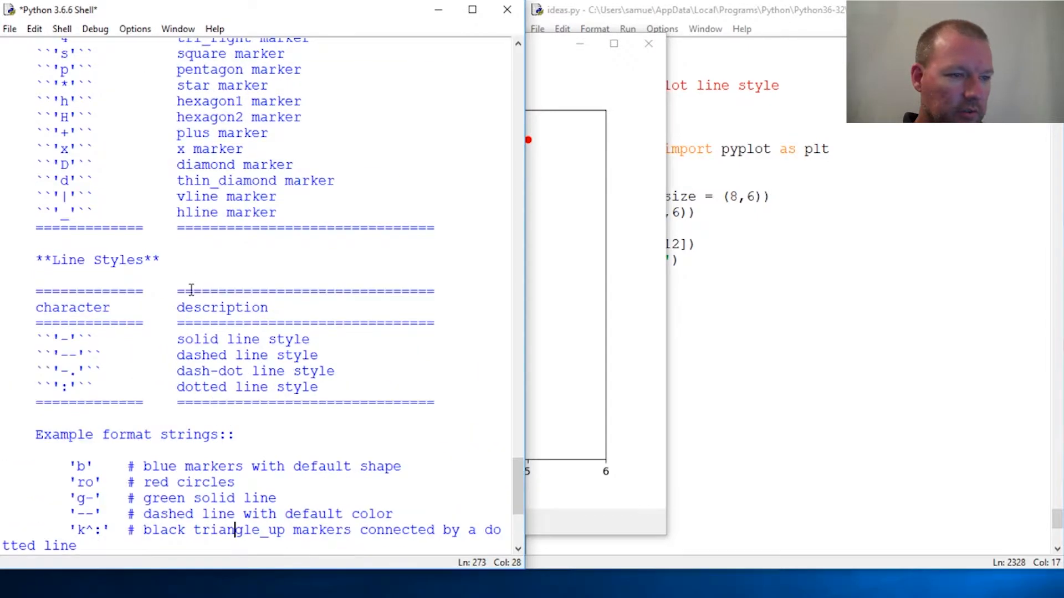
{"action": "scroll", "scroll_direction": "up", "scroll_amount": 3}
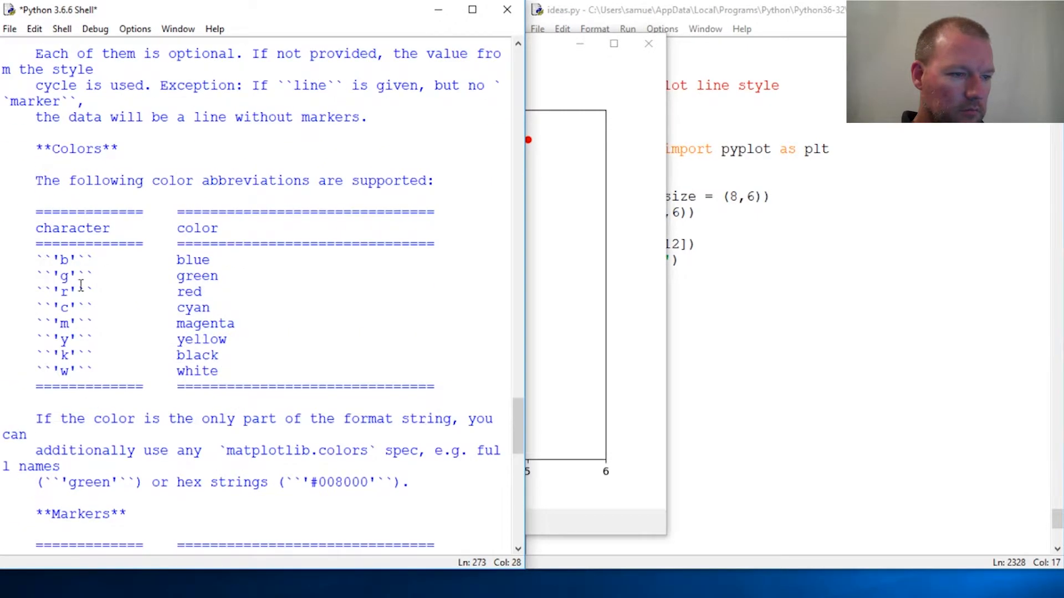
{"action": "scroll", "scroll_direction": "down", "scroll_amount": 3}
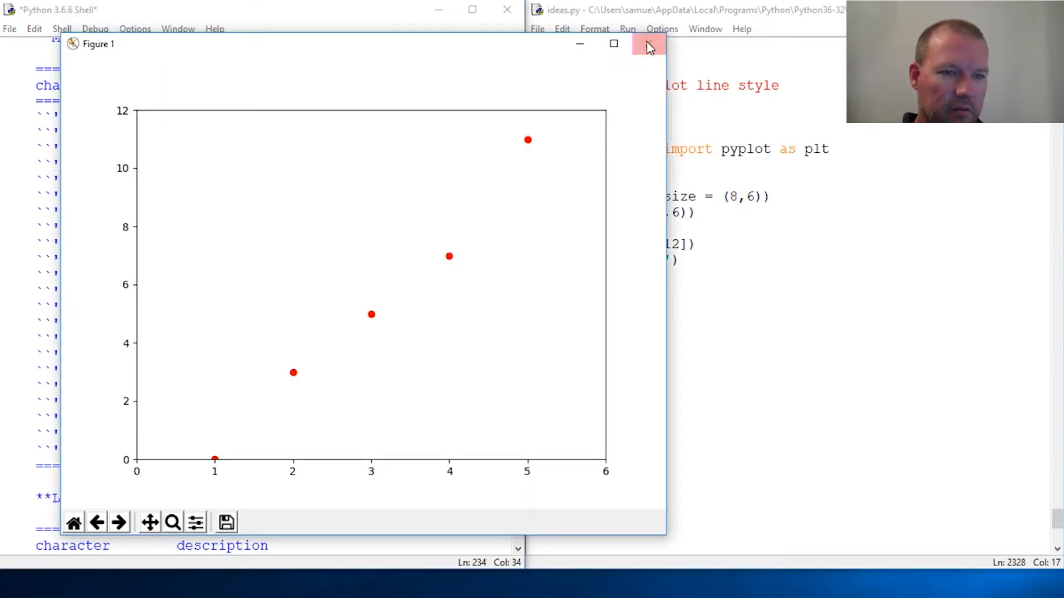
{"action": "left_click", "coordinate": [648, 43]}
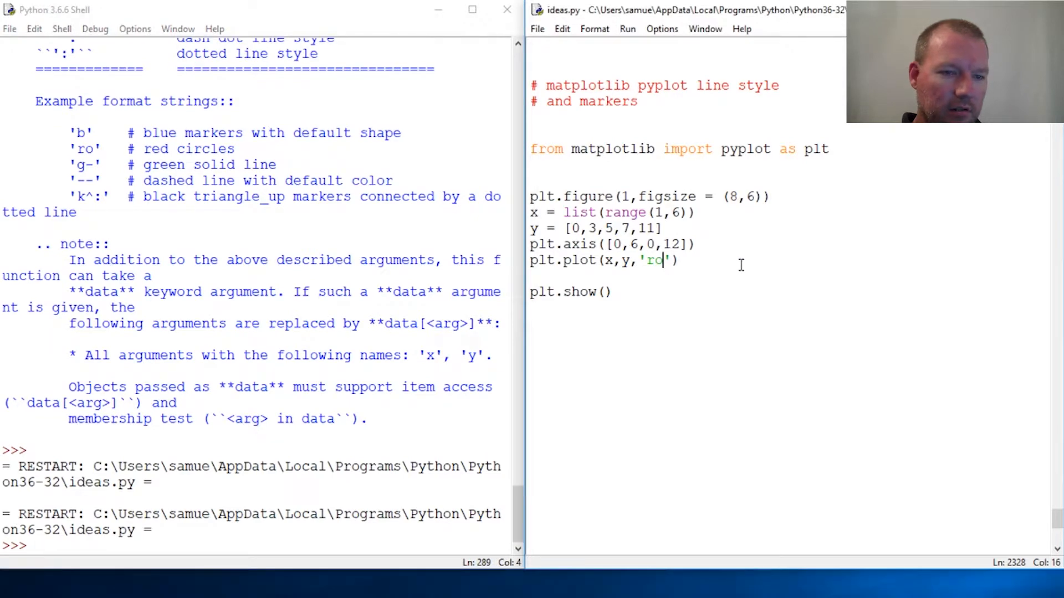
- Plot with format string 'bs', view the blue squares, then close the figure
{"action": "type", "text": "bs"}
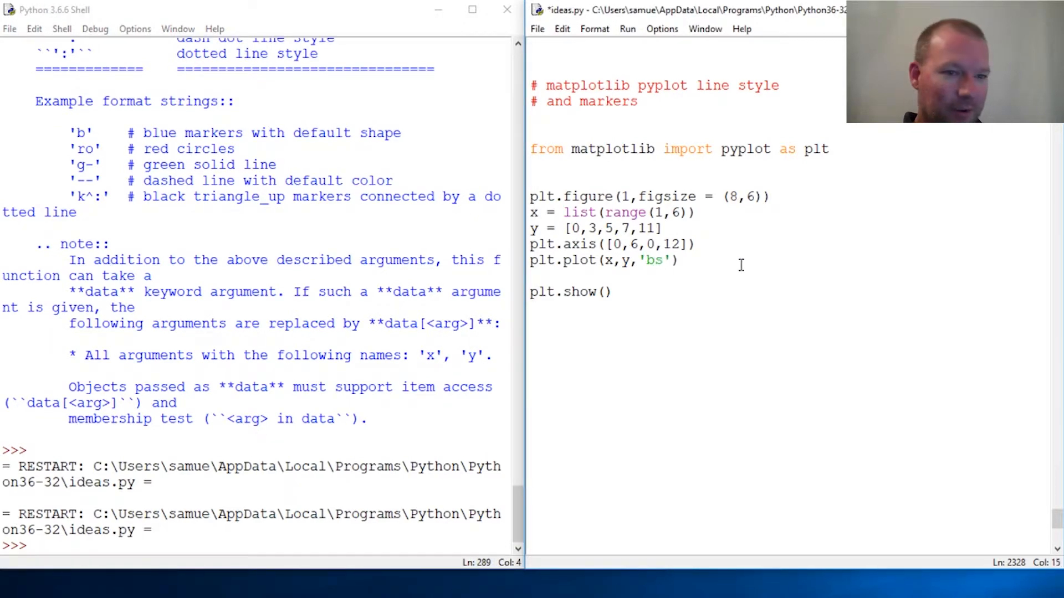
{"action": "scroll", "scroll_direction": "down", "scroll_amount": 3}
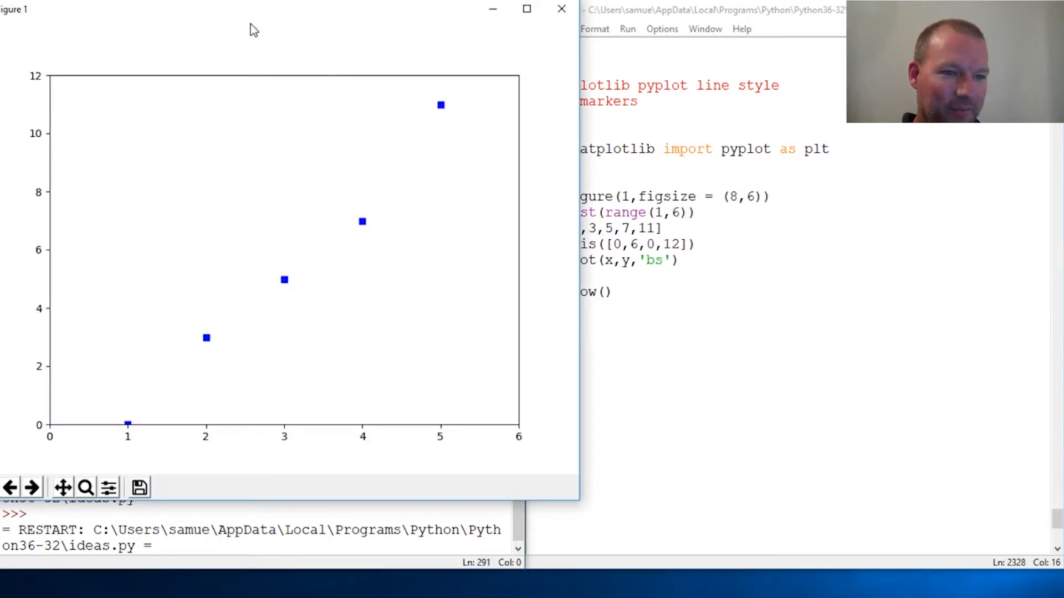
{"action": "mouse_move", "coordinate": [450, 64]}
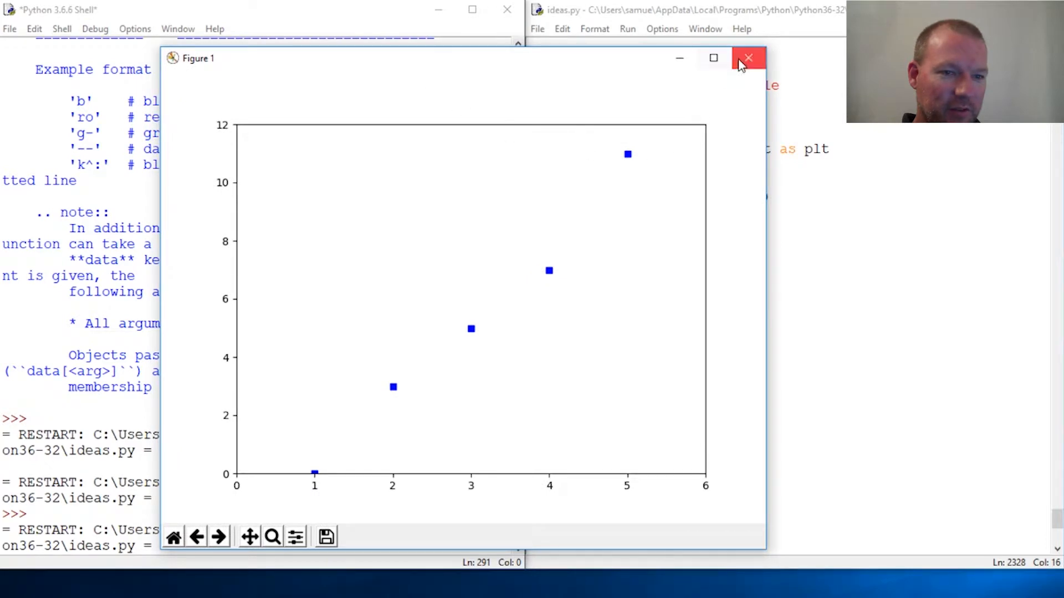
{"action": "left_click", "coordinate": [747, 58]}
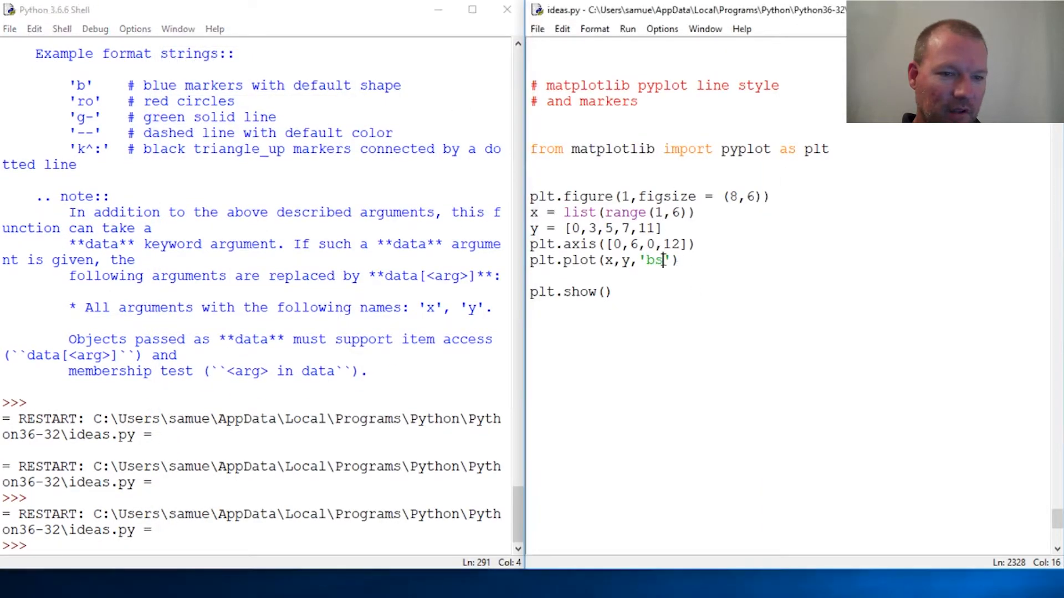
- Replace 'bs' with the format string 'g-:' and rerun, raising a two-linestyle ValueError
{"action": "key", "text": "Backspace"}
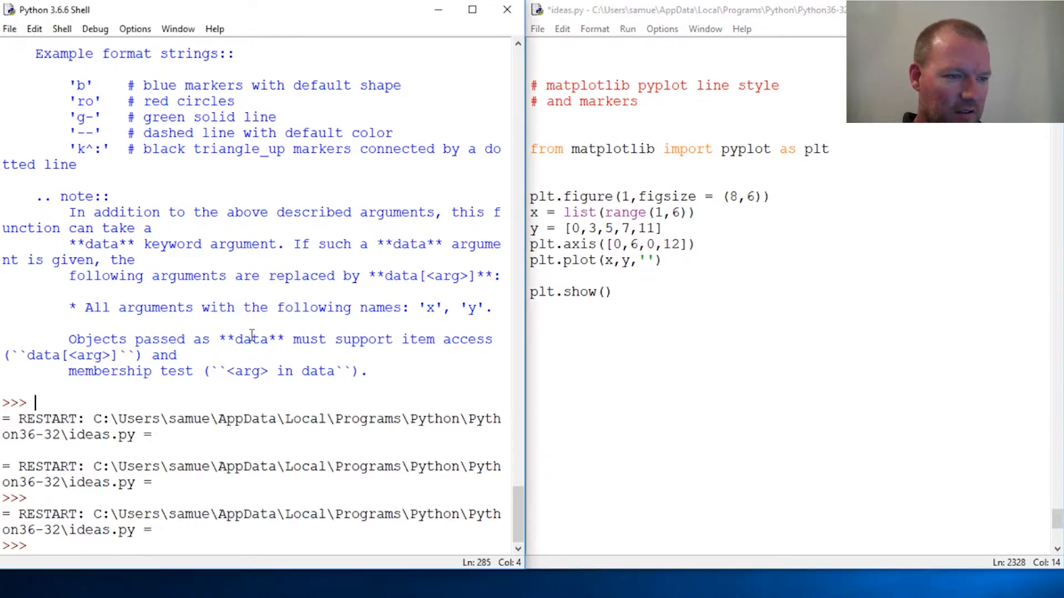
{"action": "scroll", "scroll_direction": "up", "scroll_amount": 3}
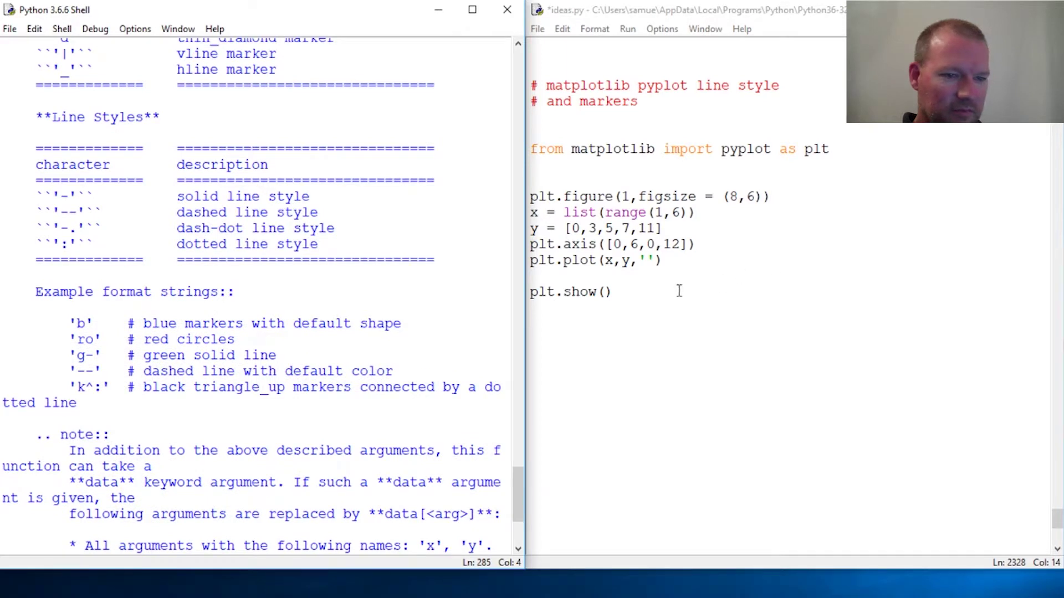
{"action": "mouse_move", "coordinate": [645, 252]}
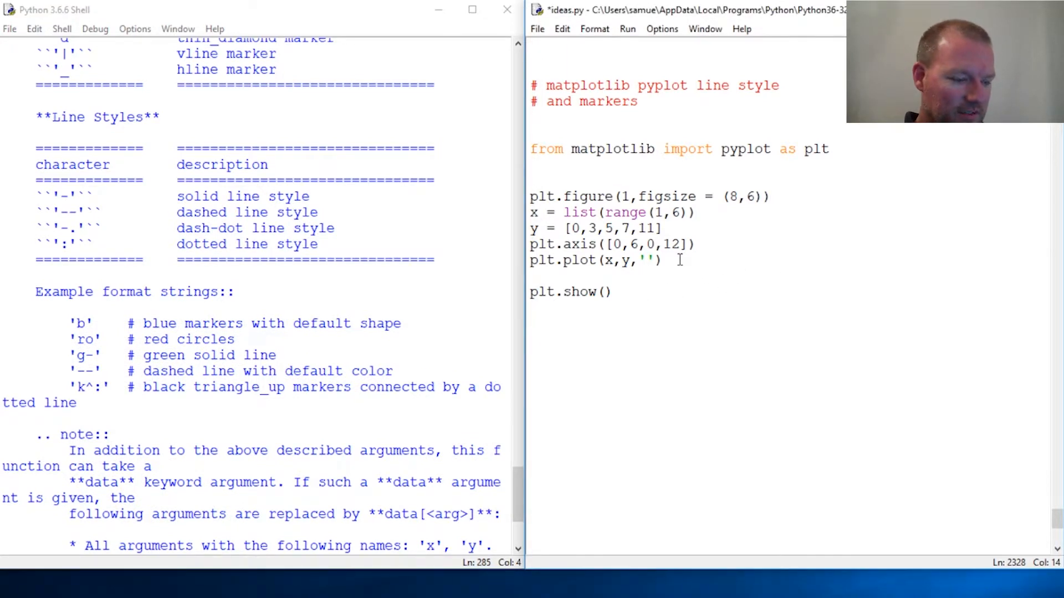
{"action": "type", "text": "g:"}
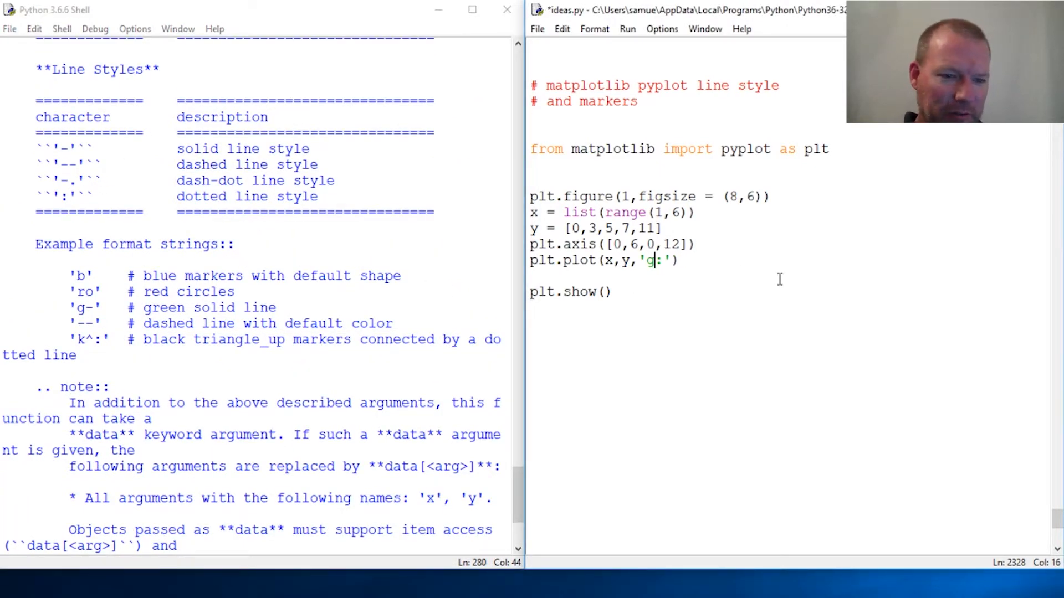
{"action": "type", "text": "-"}
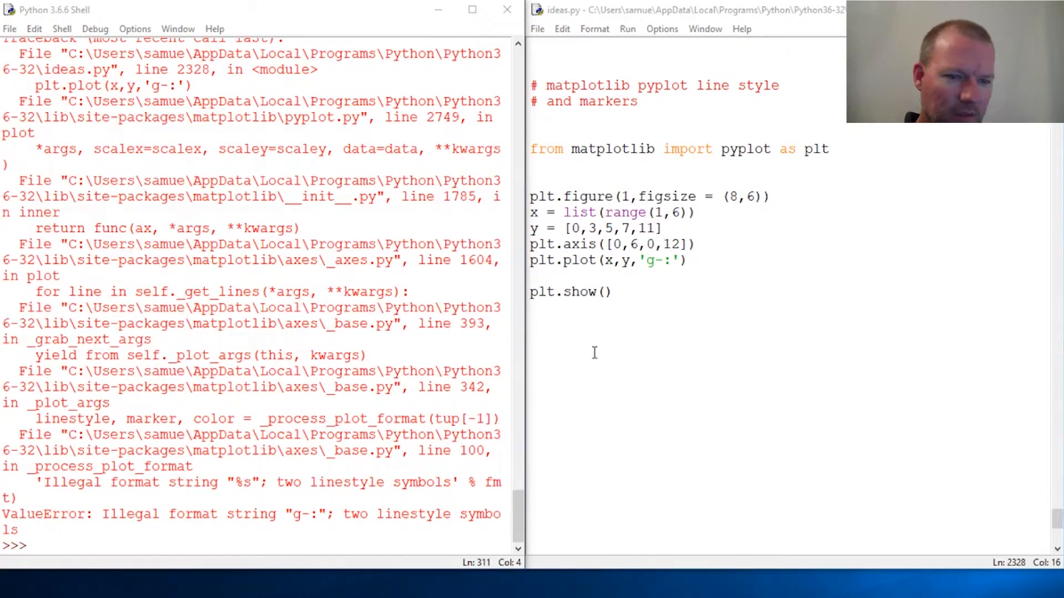
- Inspect the illegal format string traceback and scroll back to the plot docs
{"action": "left_click", "coordinate": [309, 307]}
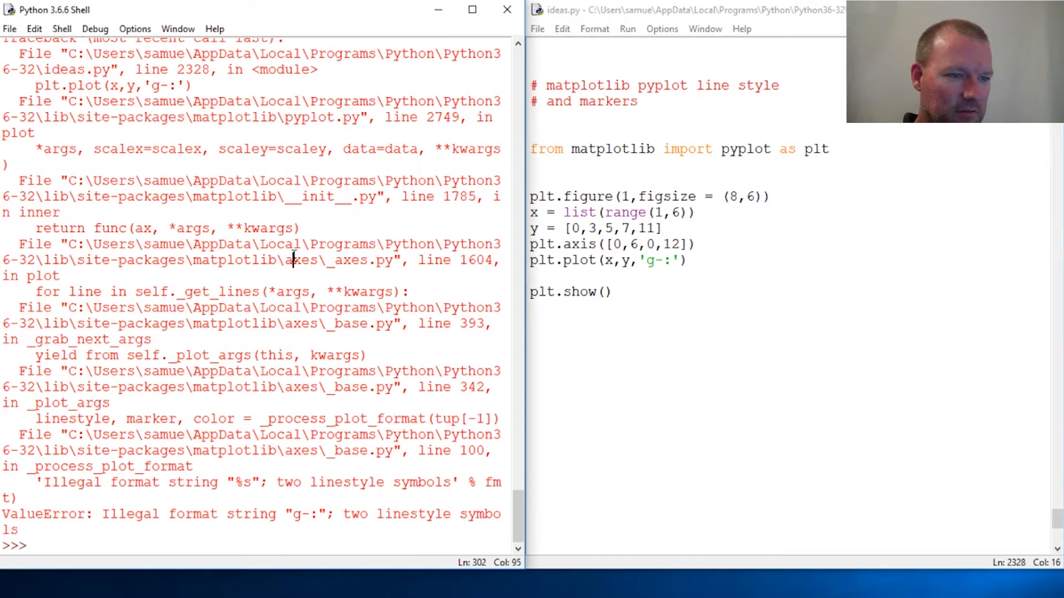
{"action": "scroll", "scroll_direction": "up", "scroll_amount": 3}
{"action": "type", "text": "."}
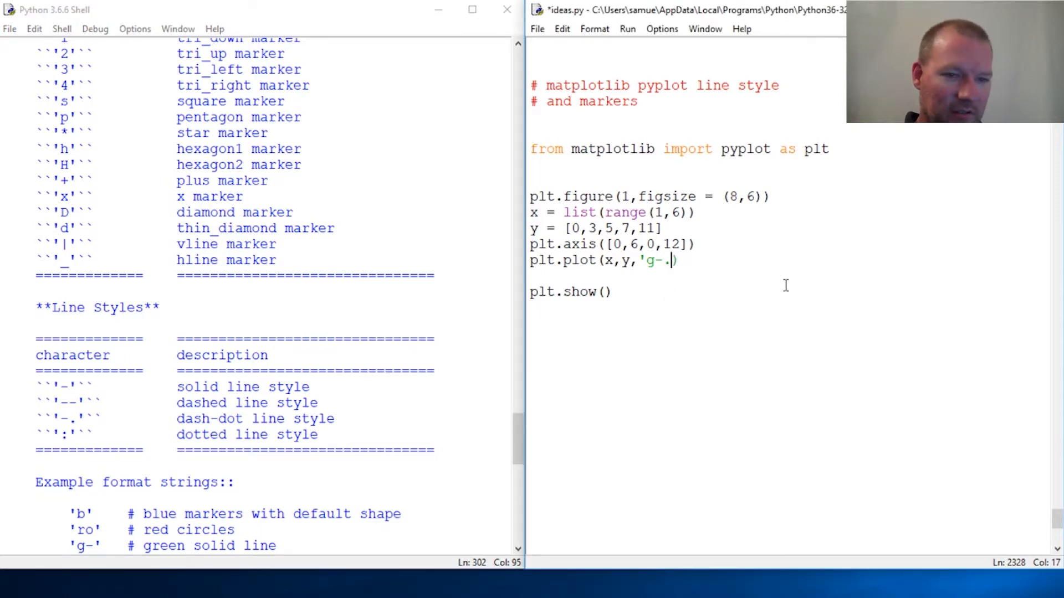
- Close the quote on 'g-.' and rerun to plot a green dash-dot line
{"action": "type", "text": "'"}
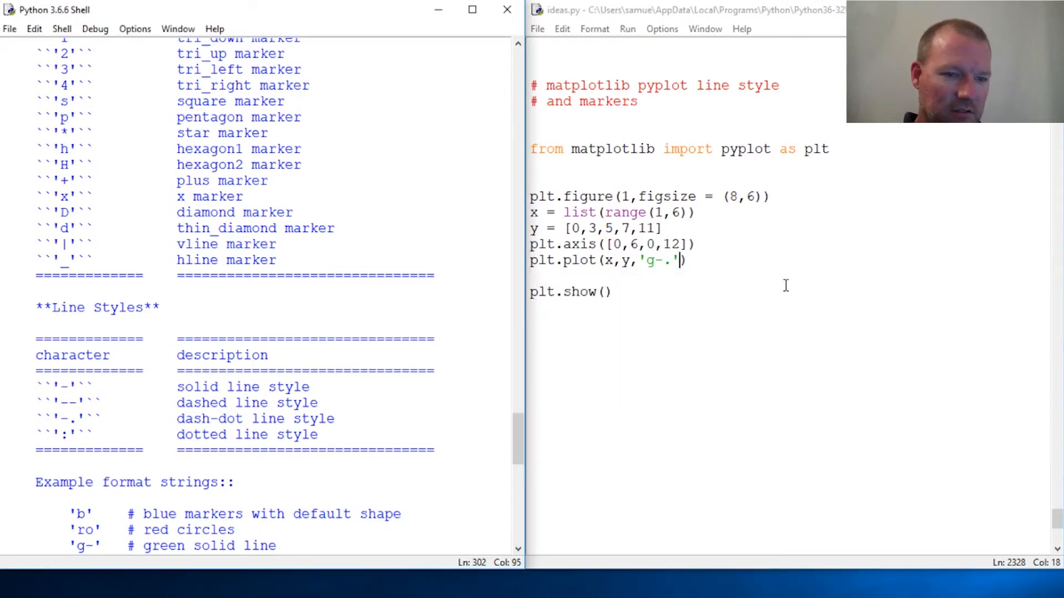
{"action": "key", "text": "F5"}
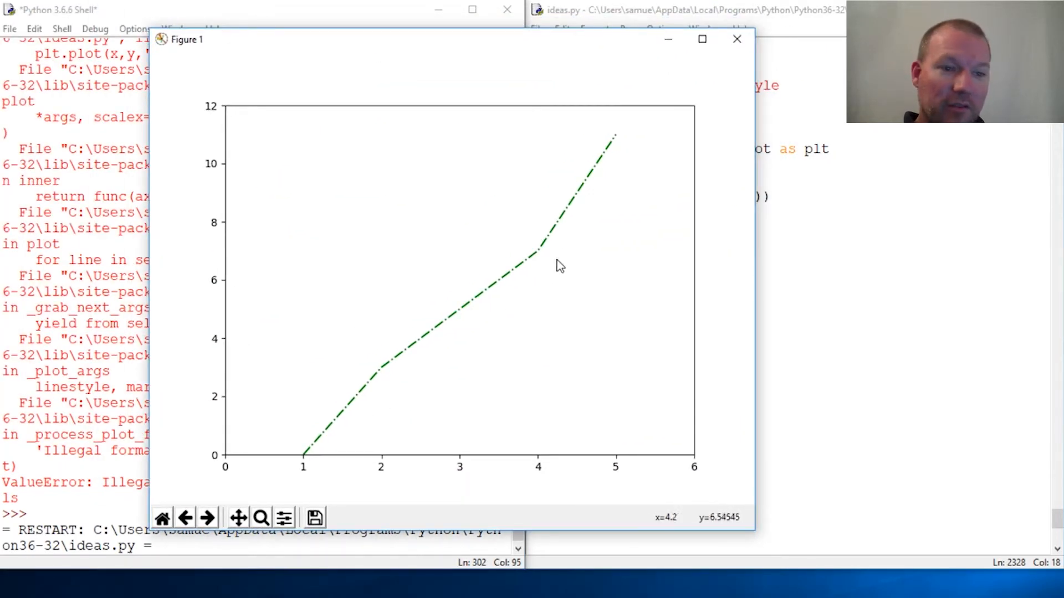
{"action": "mouse_move", "coordinate": [556, 209]}
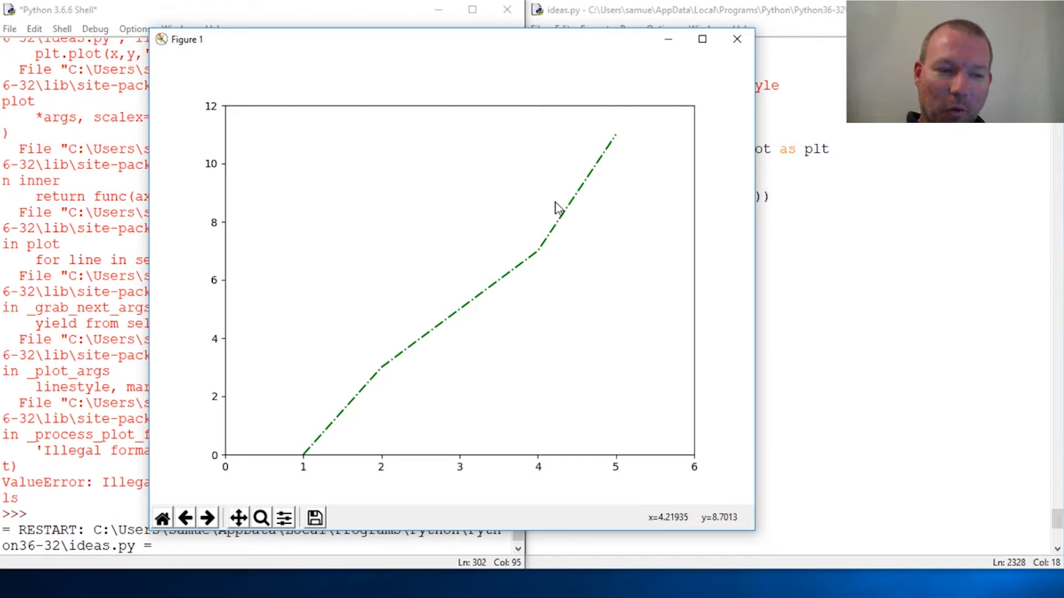
{"action": "mouse_move", "coordinate": [366, 427]}
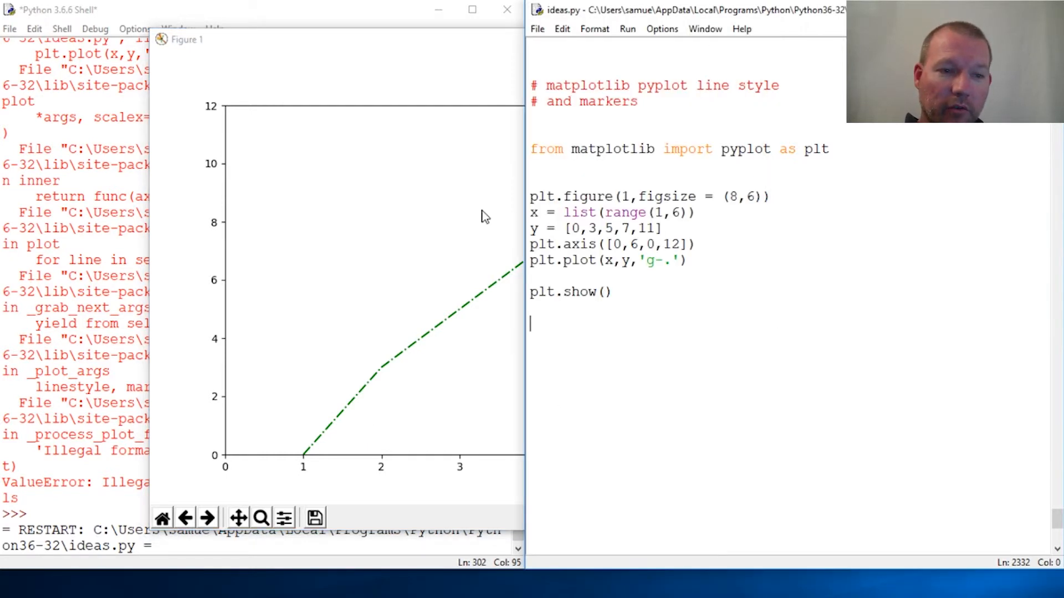
- Dismiss the dash-dot figure and review the finished script, removing a blank line before plt.show
{"action": "left_click", "coordinate": [505, 10]}
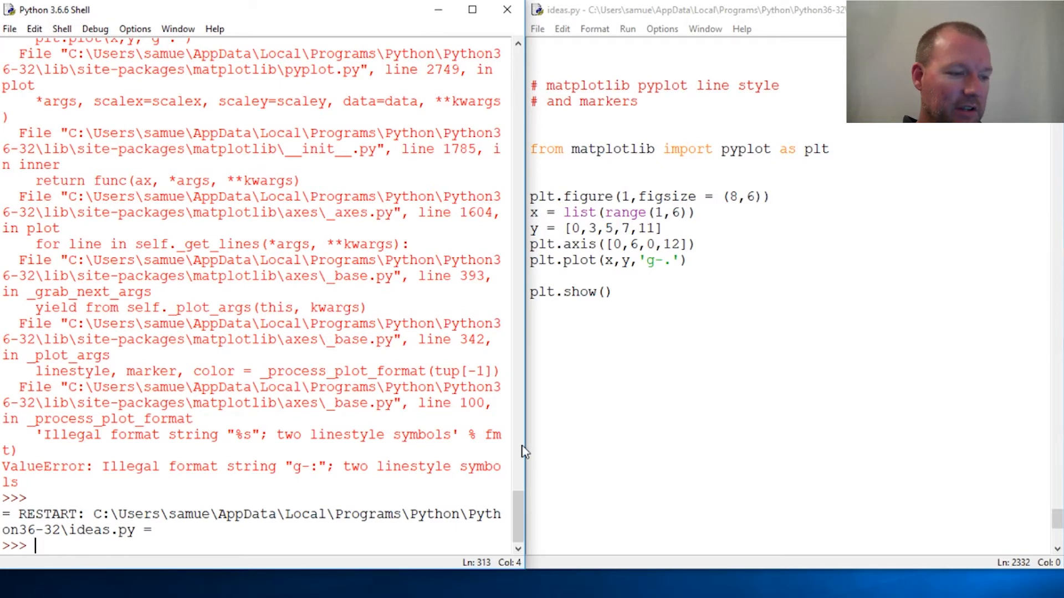
{"action": "mouse_move", "coordinate": [870, 363]}
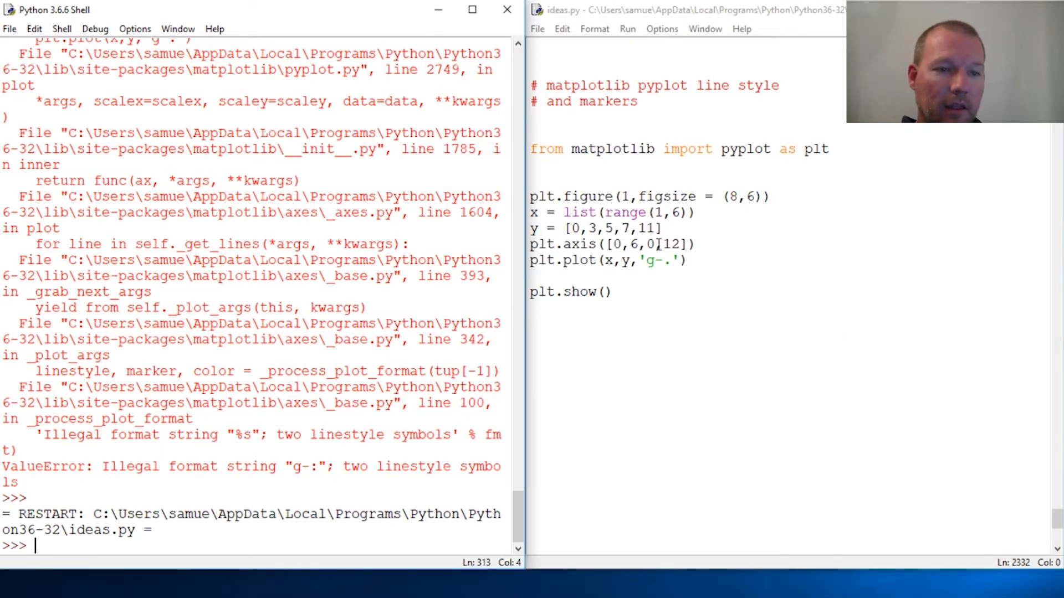
{"action": "double_click", "coordinate": [612, 149]}
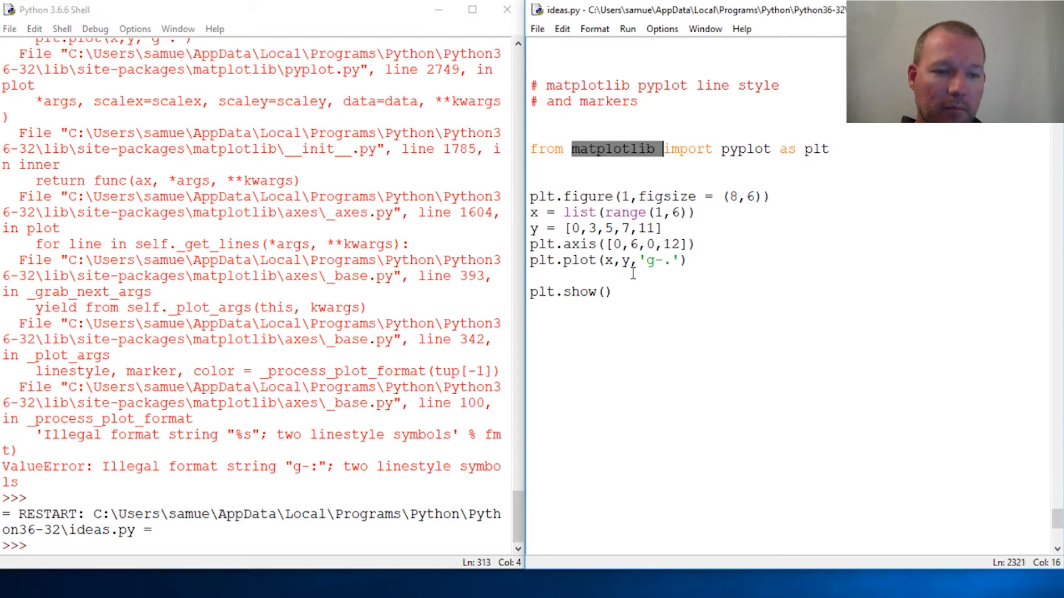
{"action": "left_click", "coordinate": [533, 277]}
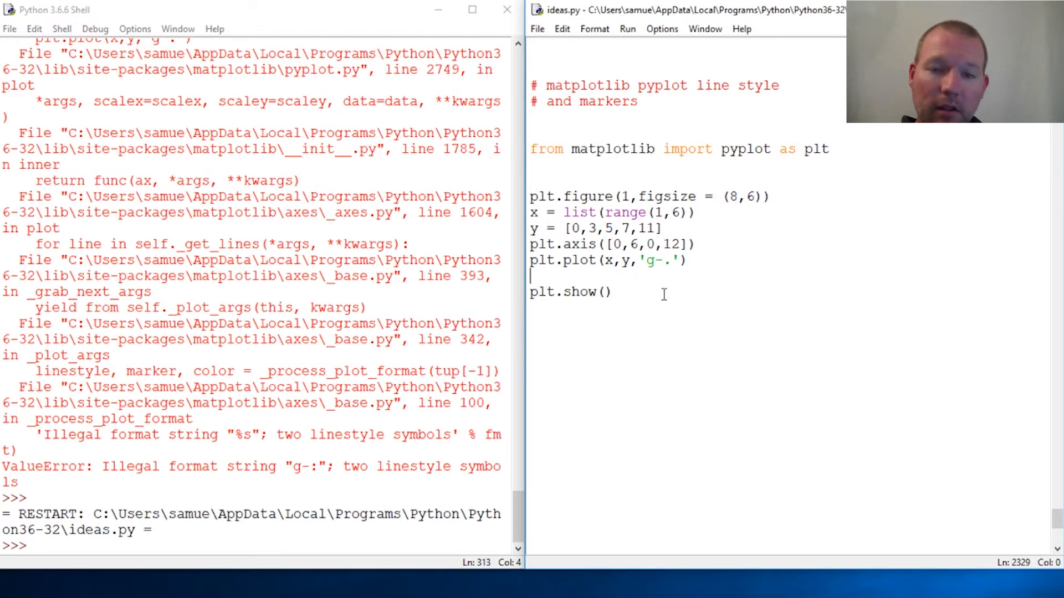
{"action": "key", "text": "Backspace"}
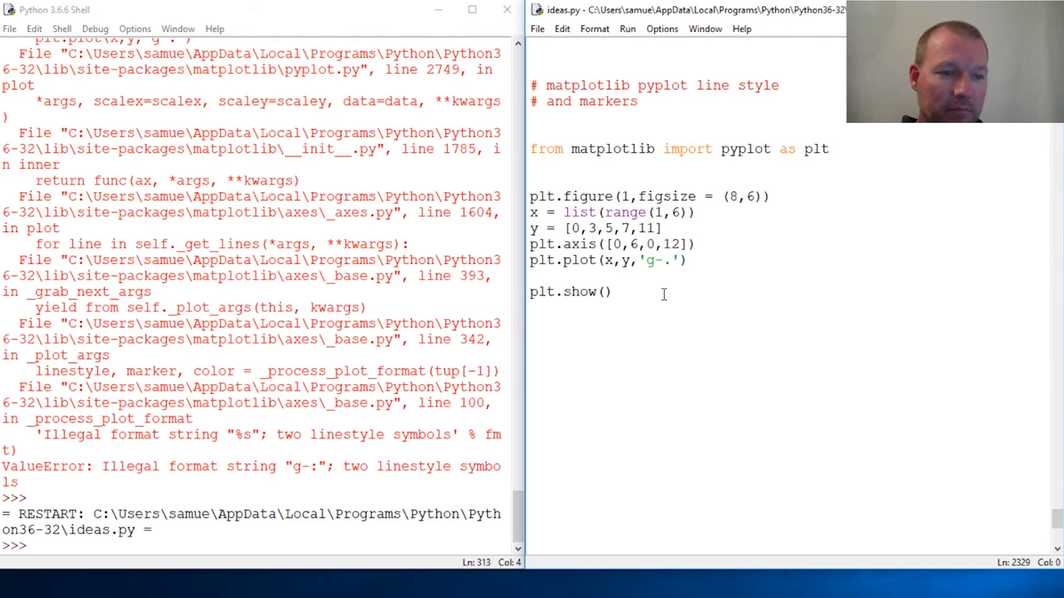
{"action": "left_click", "coordinate": [664, 331]}
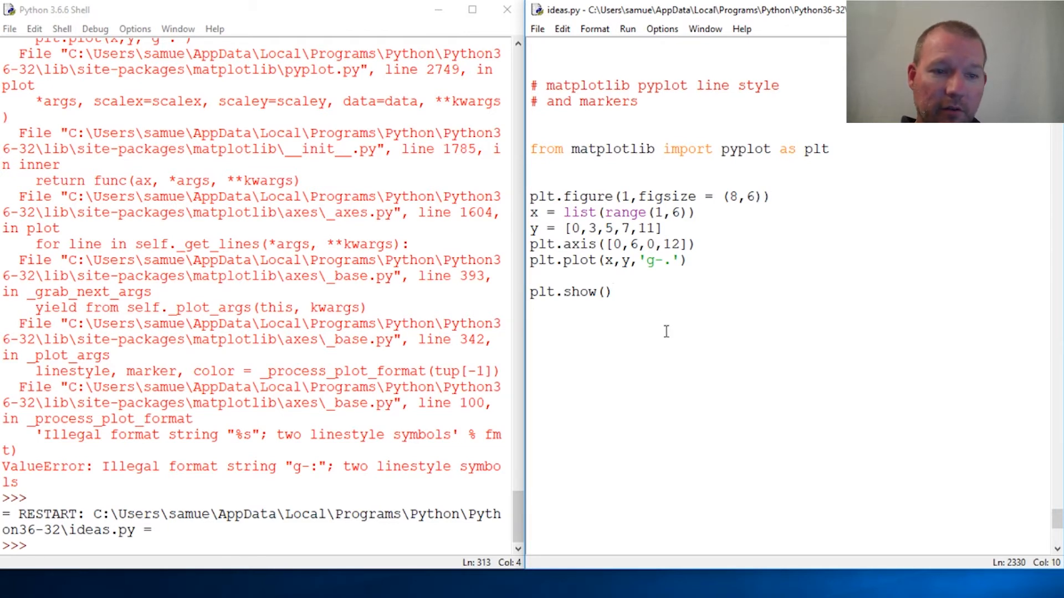
{"action": "left_click", "coordinate": [611, 291]}
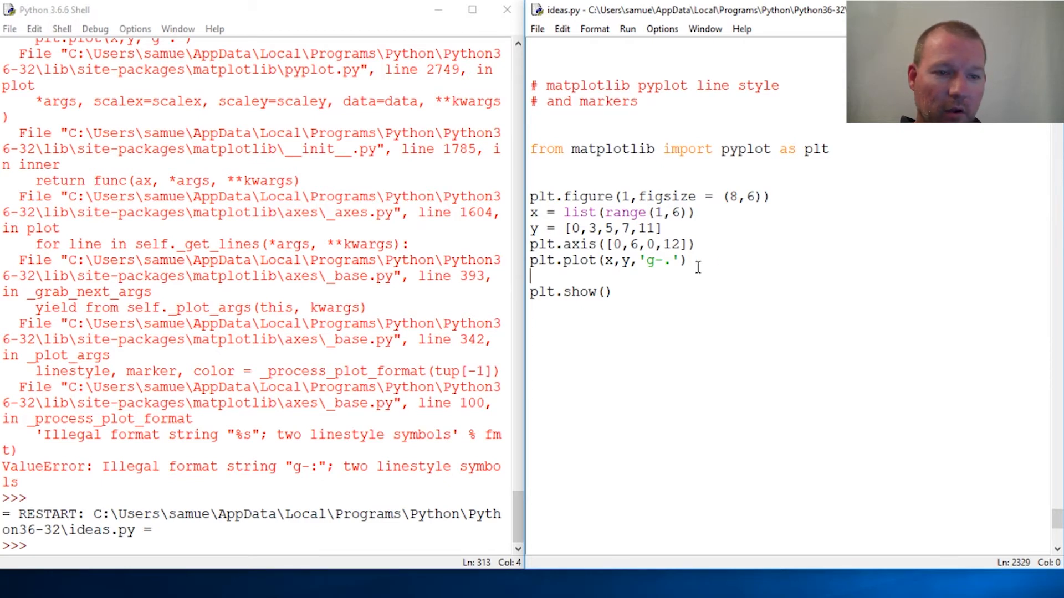
{"action": "mouse_move", "coordinate": [746, 273]}
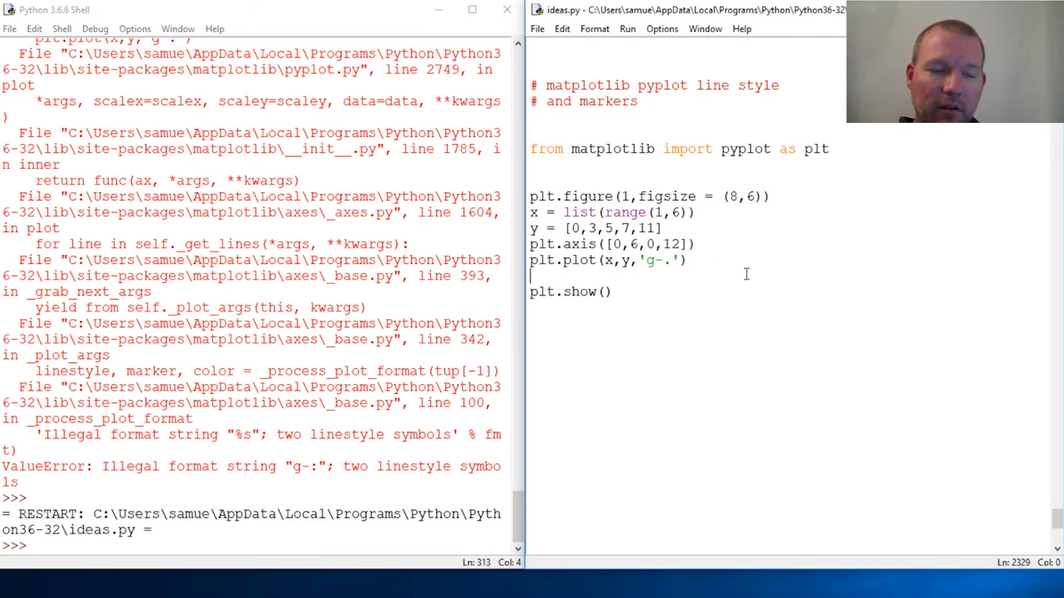